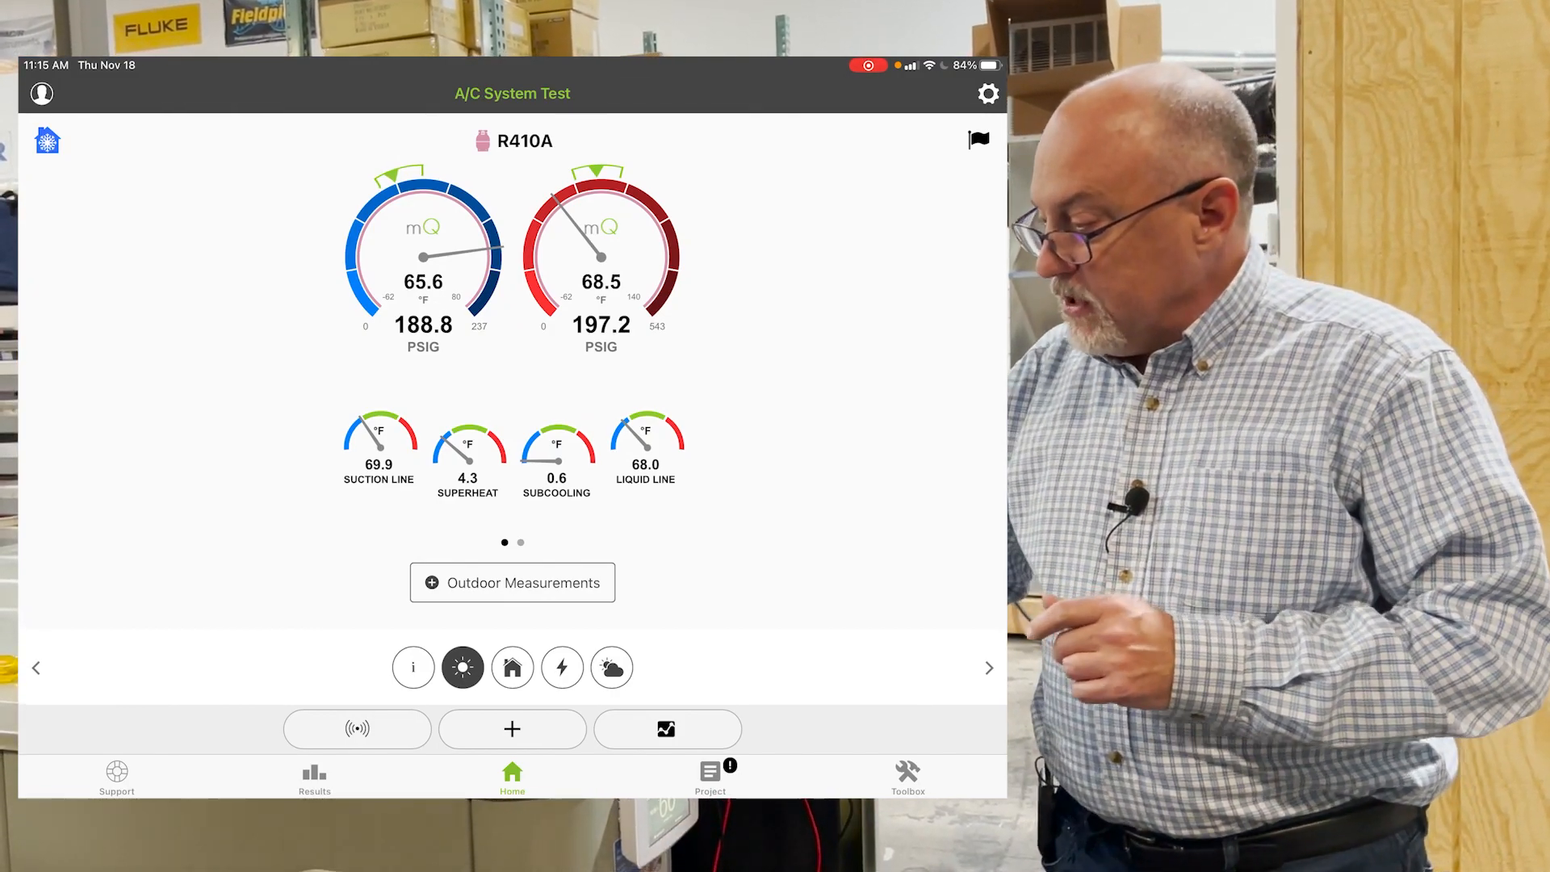
# Step: Review the 3-ton R410A TXV package system profile, dismiss the Check Probes alert, and continue
pyautogui.click(413, 667)
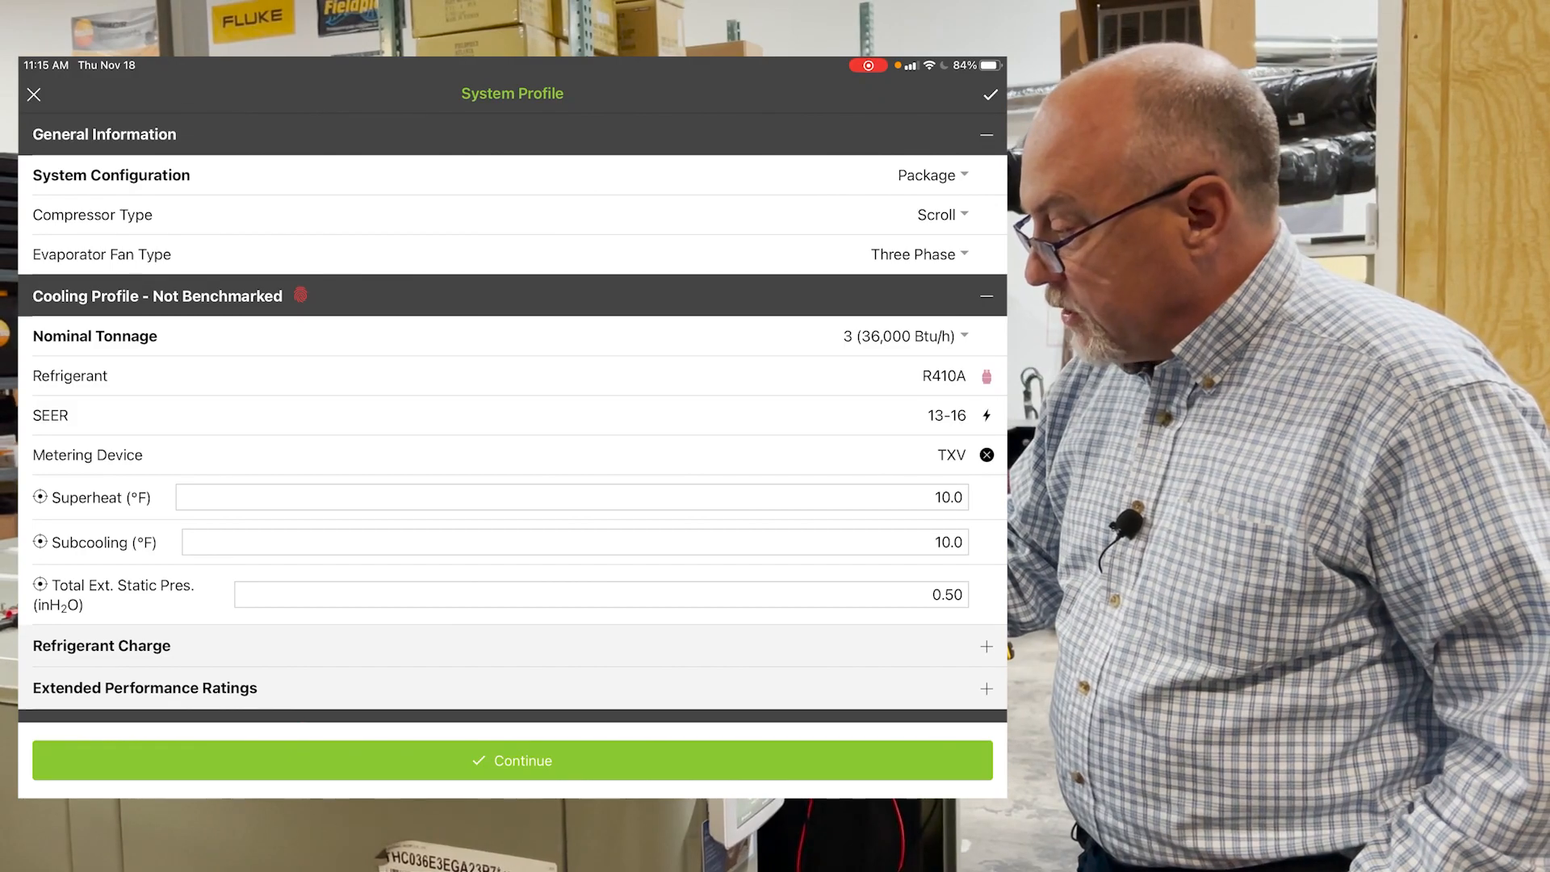
pyautogui.scroll(-3)
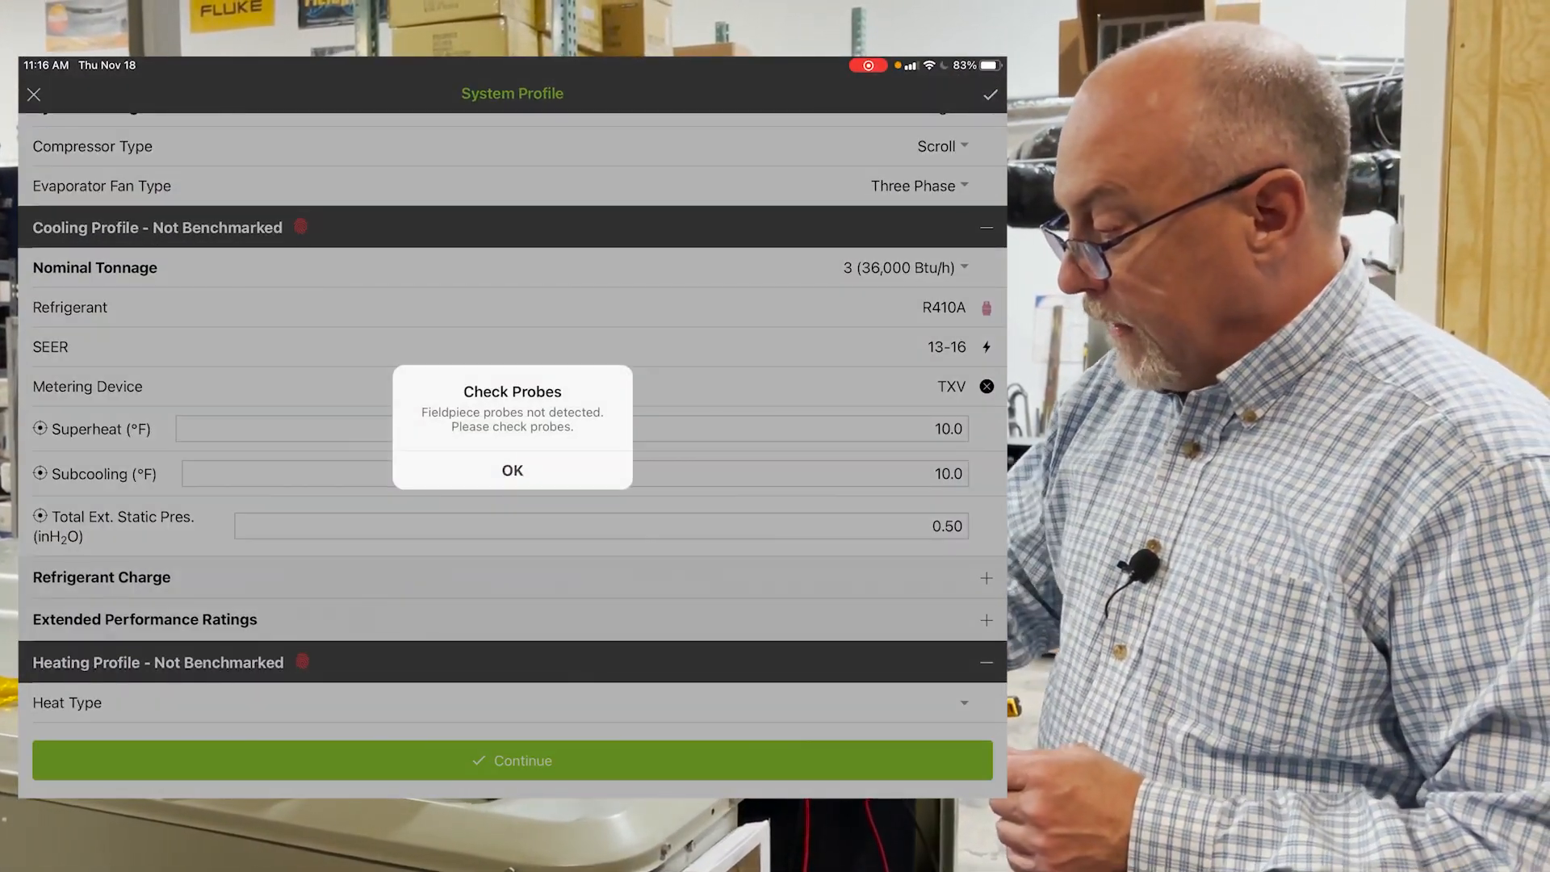
pyautogui.click(511, 470)
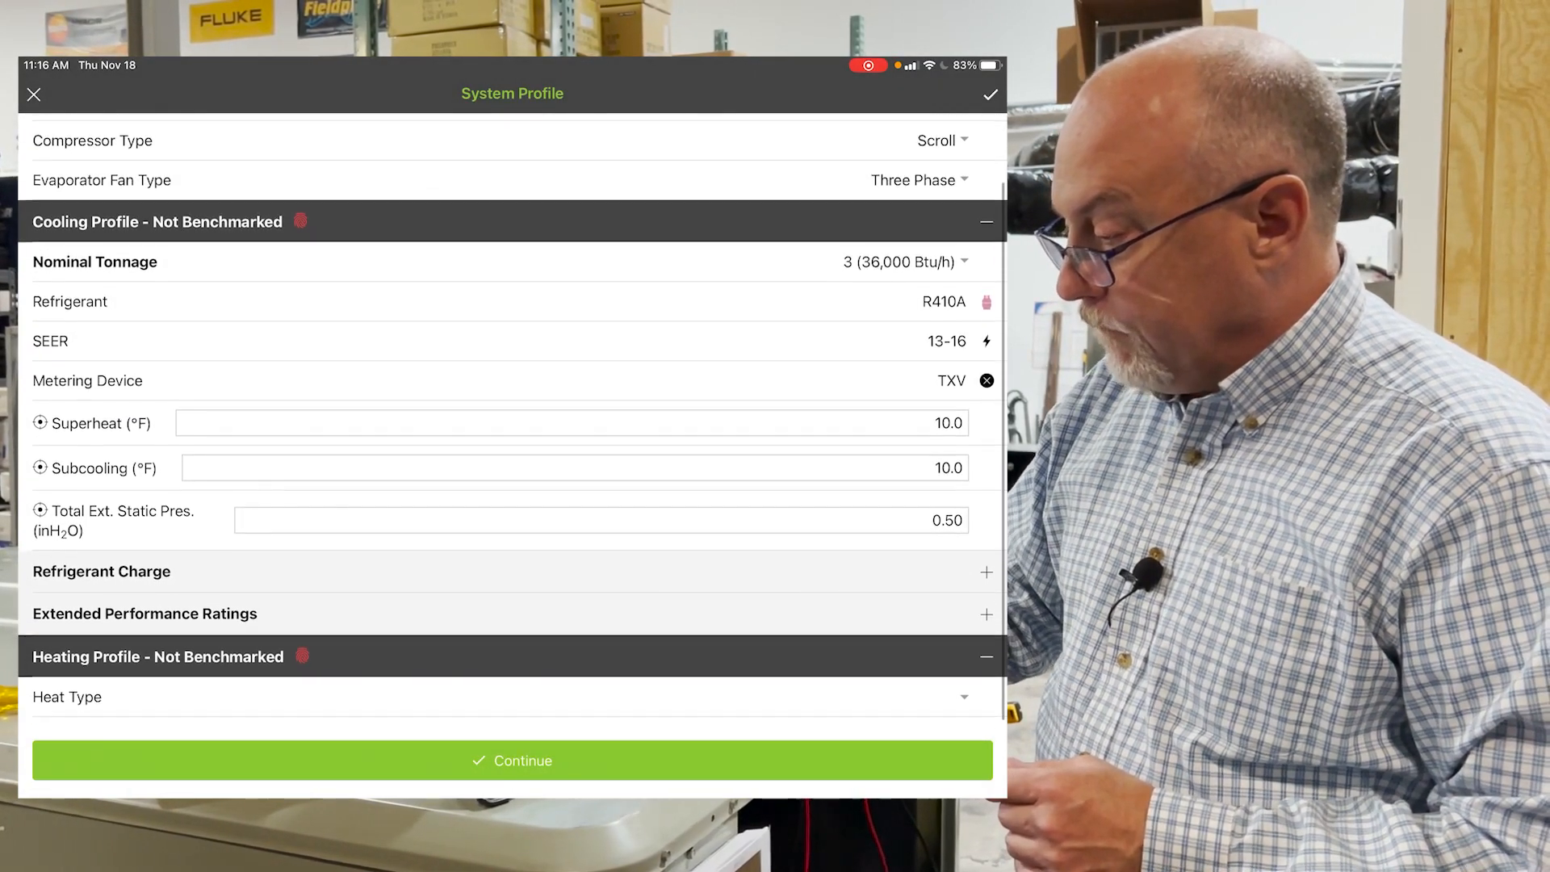
pyautogui.scroll(3)
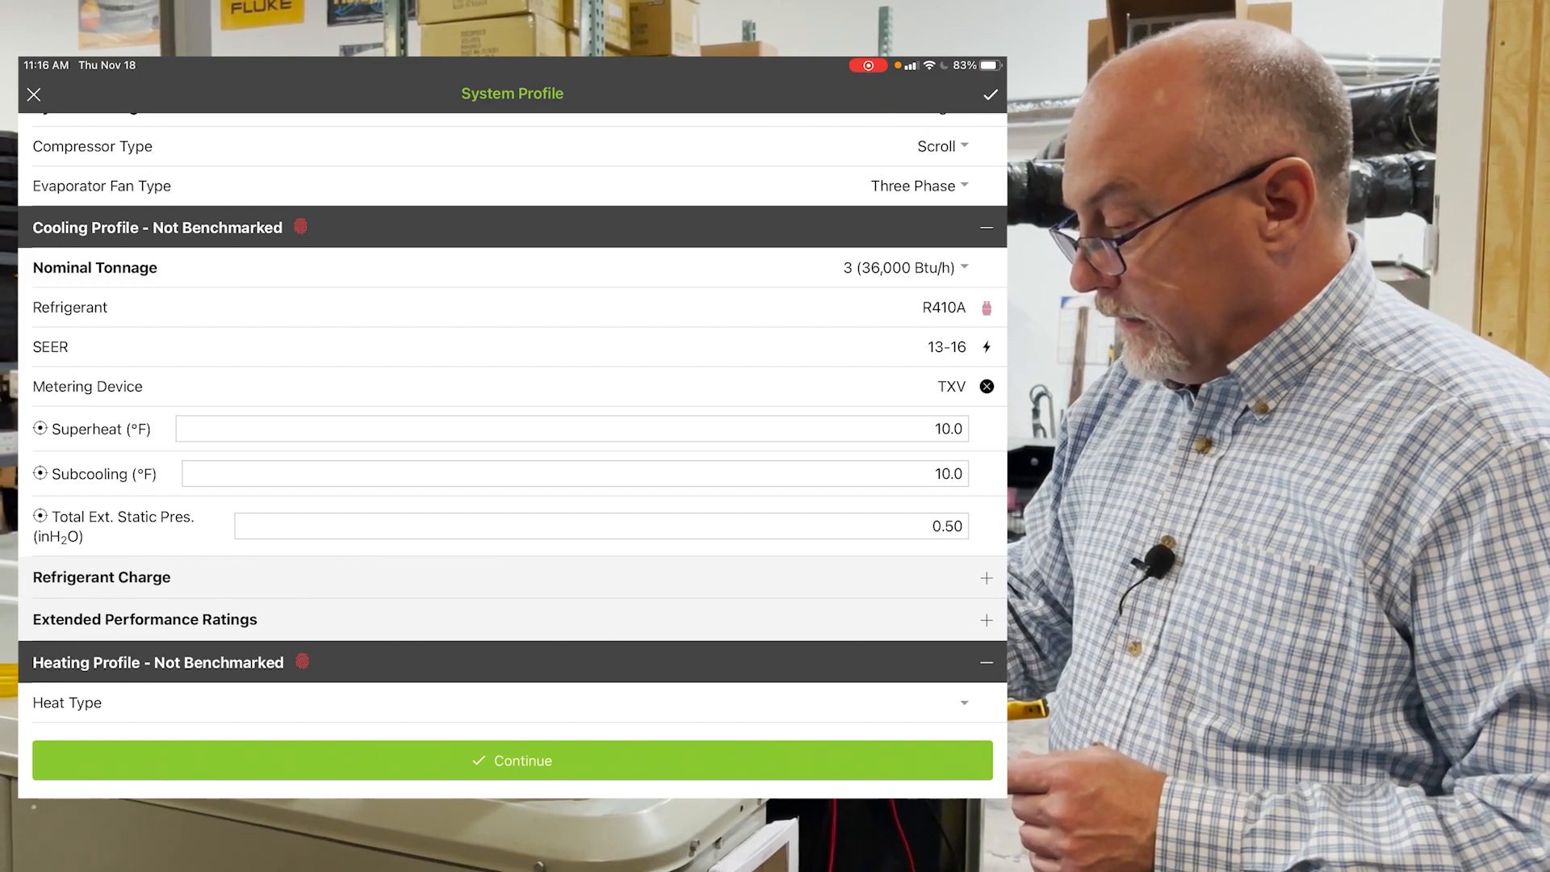
pyautogui.click(512, 760)
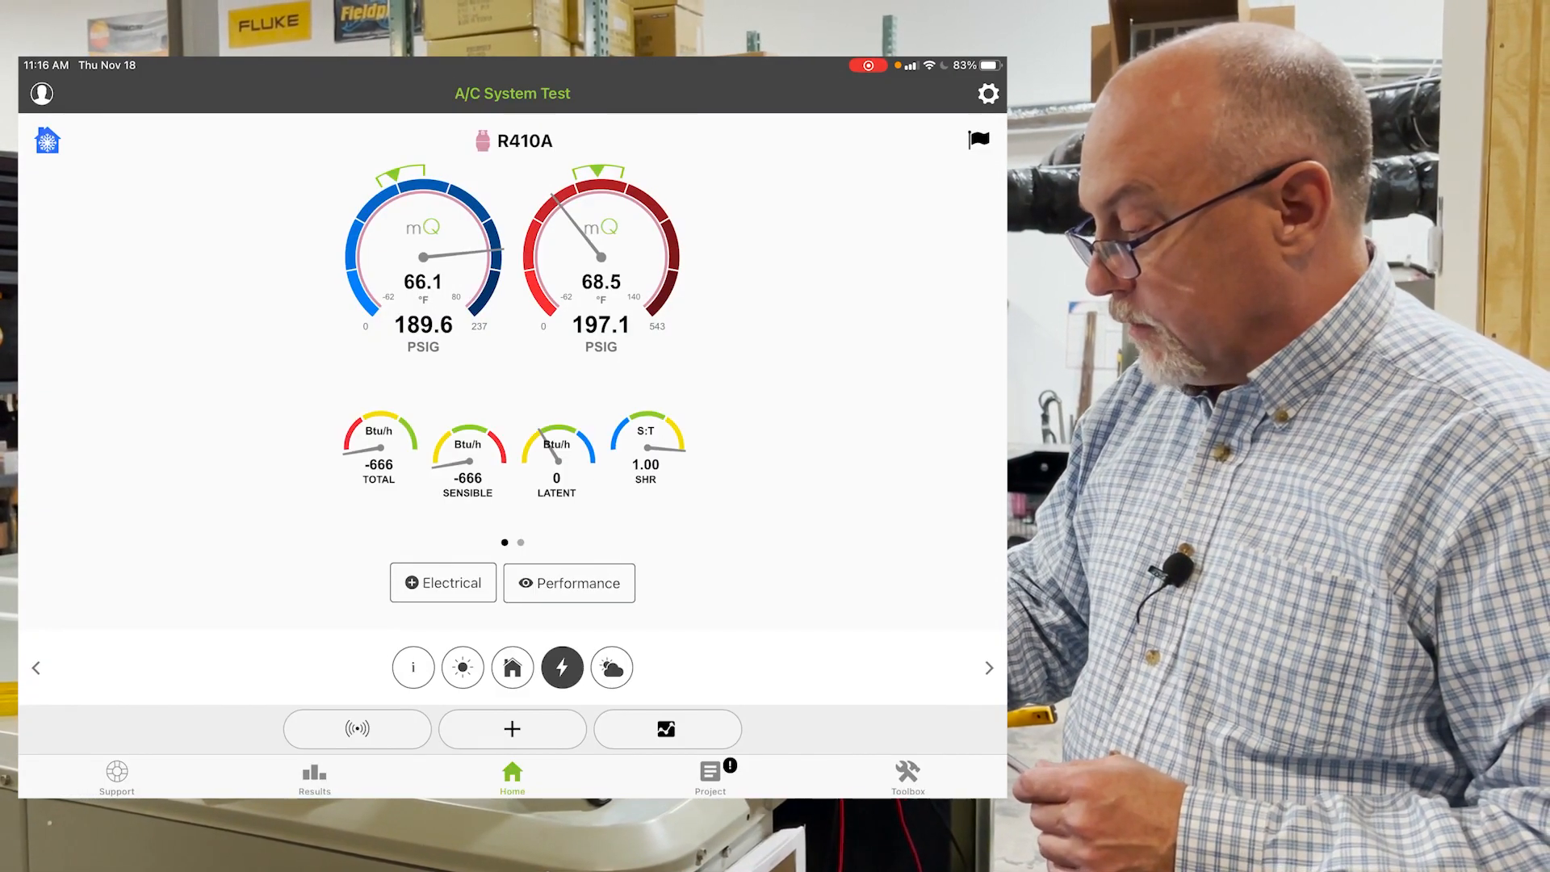
# Step: Connect the iDVM550 clamp meter from Toolbox and return to Electrical Measurements
pyautogui.click(442, 582)
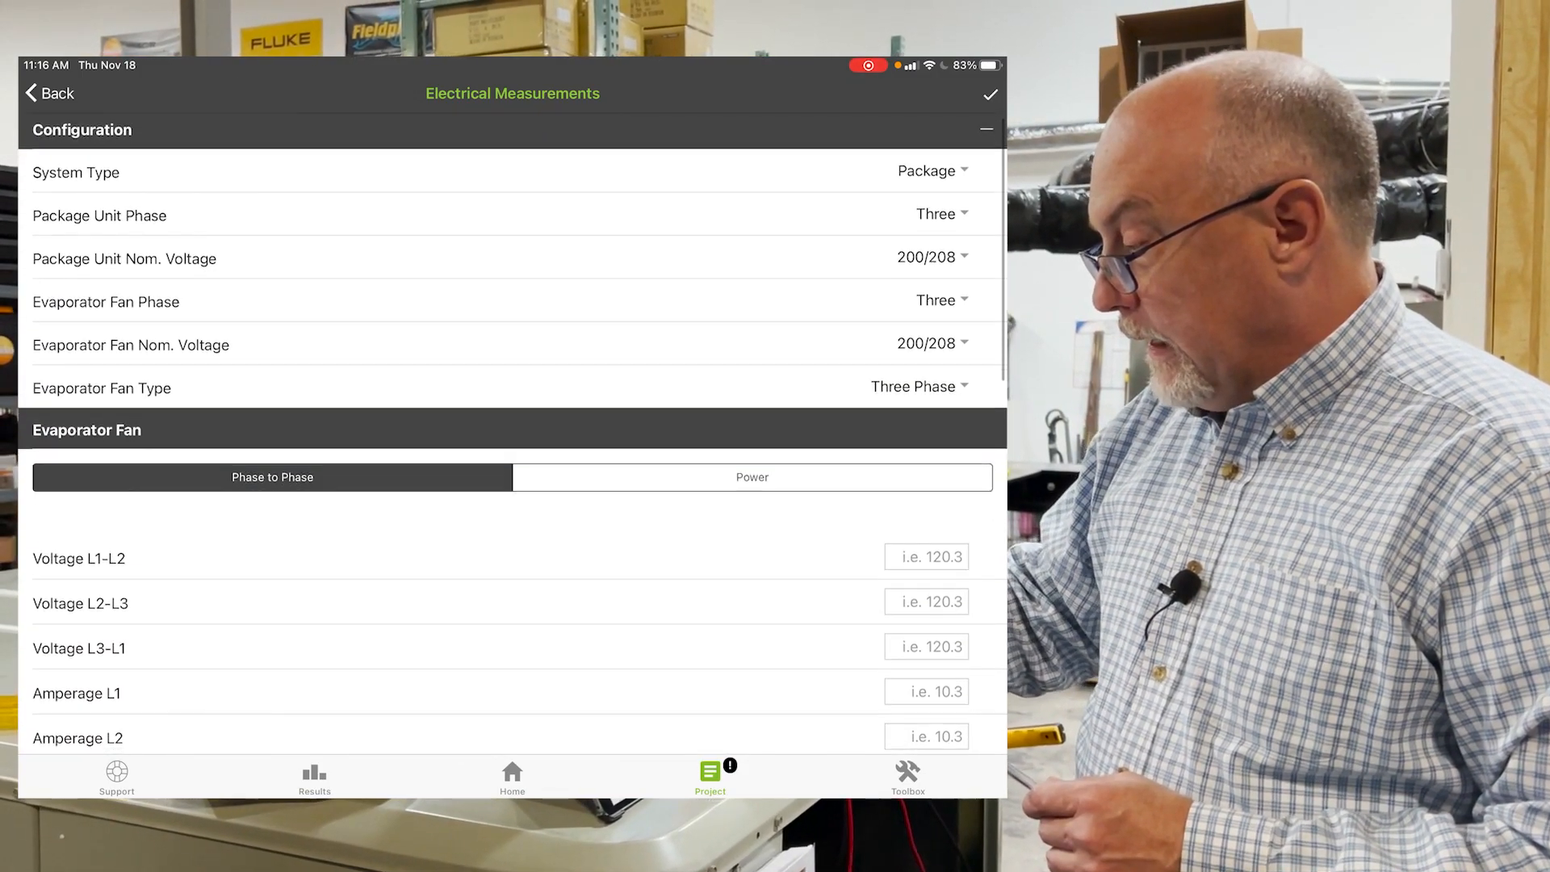
pyautogui.scroll(-3)
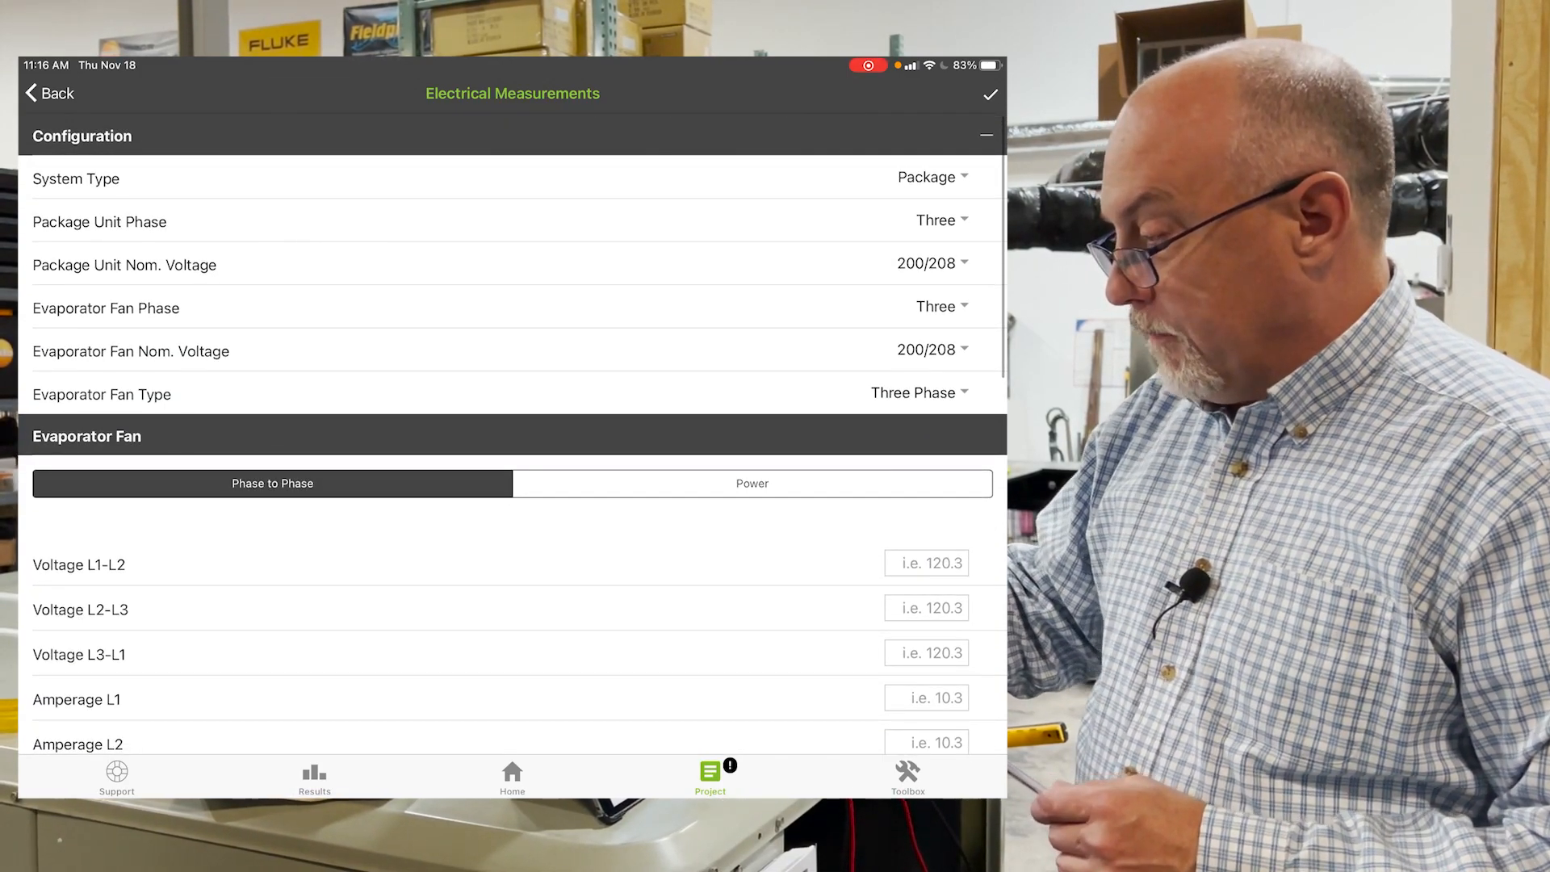
pyautogui.click(906, 777)
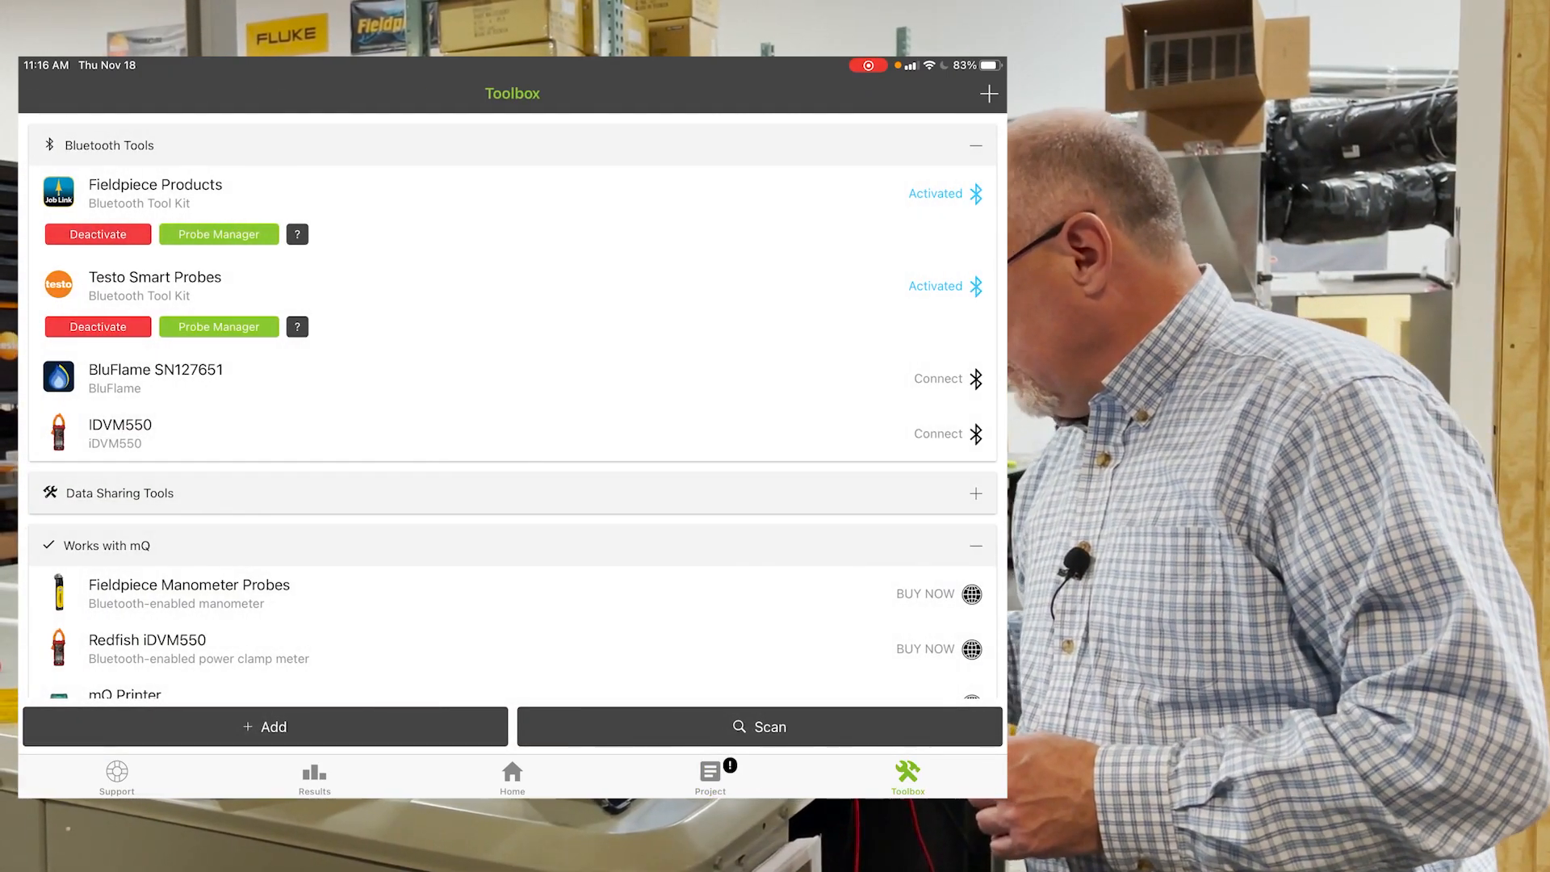
pyautogui.click(936, 432)
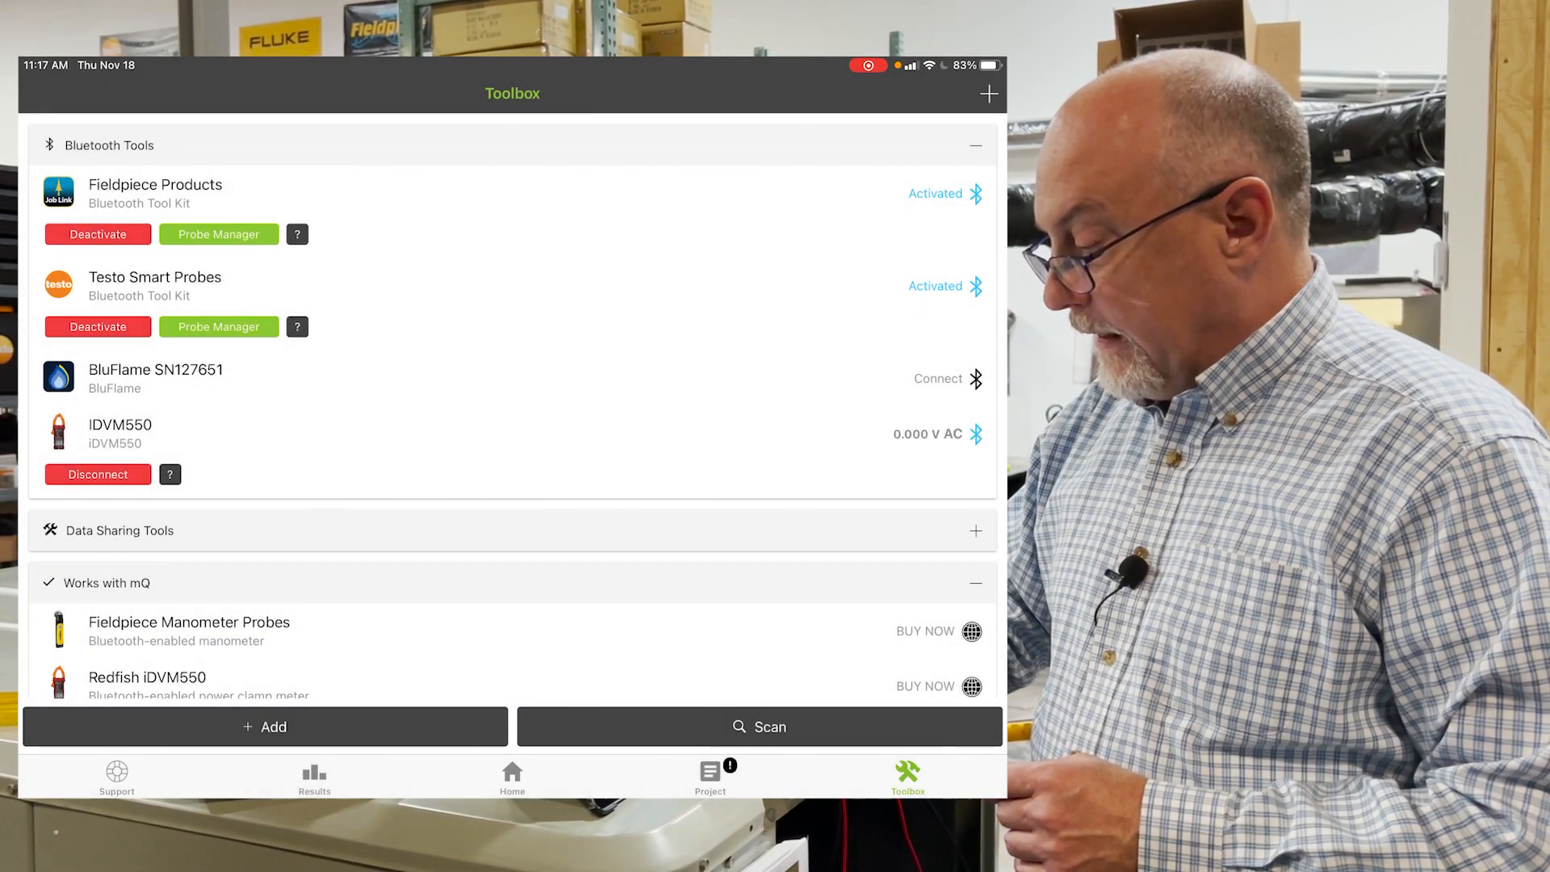
pyautogui.click(708, 776)
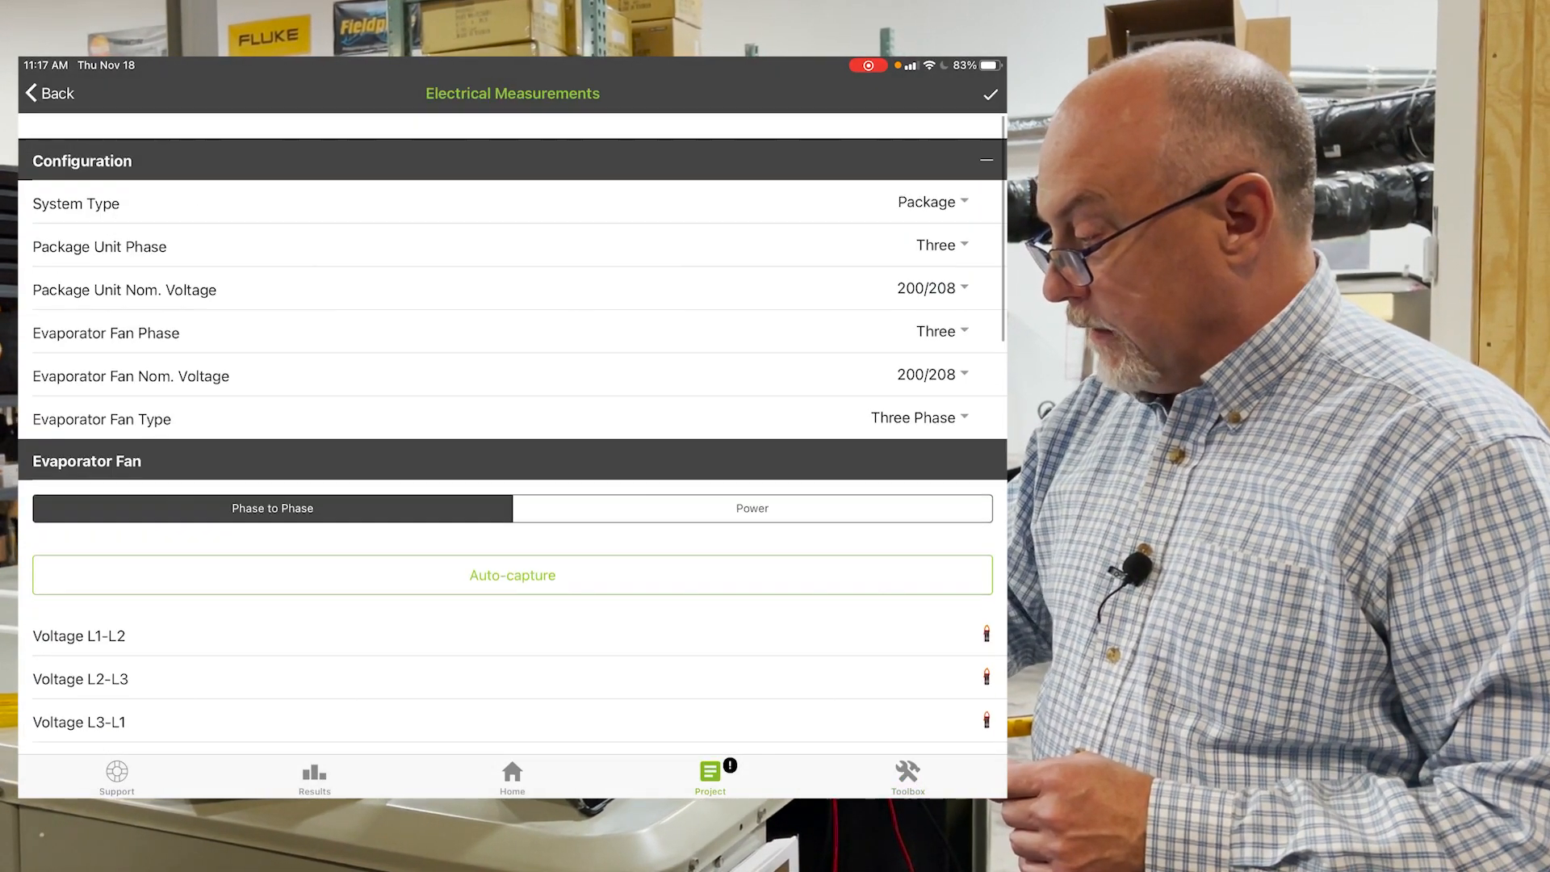
# Step: Auto-capture the evaporator fan's L1-L2 voltage of 210
pyautogui.scroll(-3)
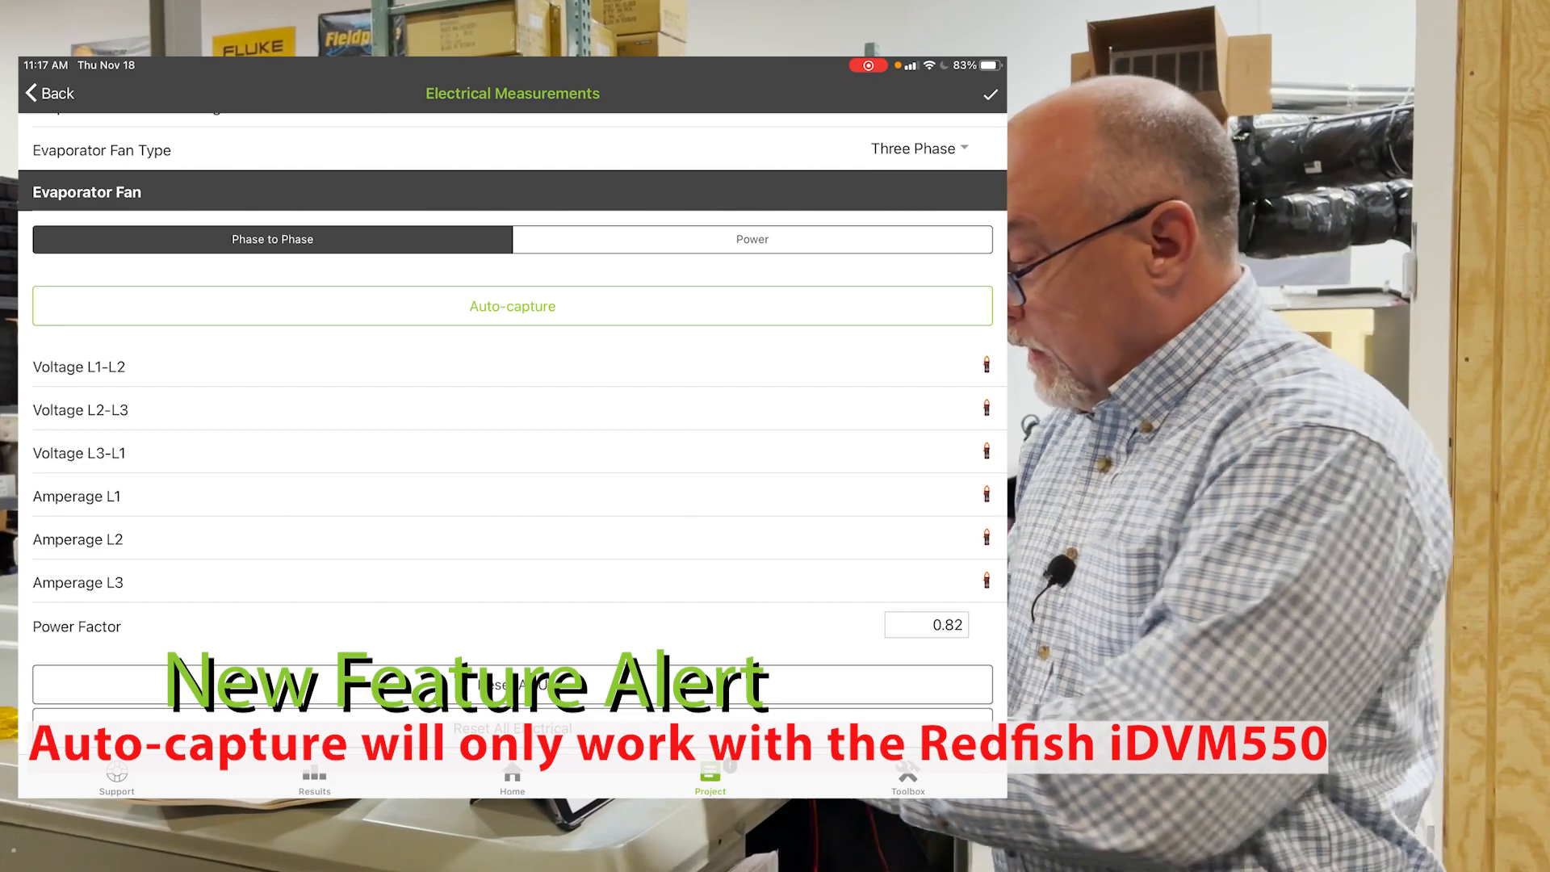
pyautogui.click(511, 305)
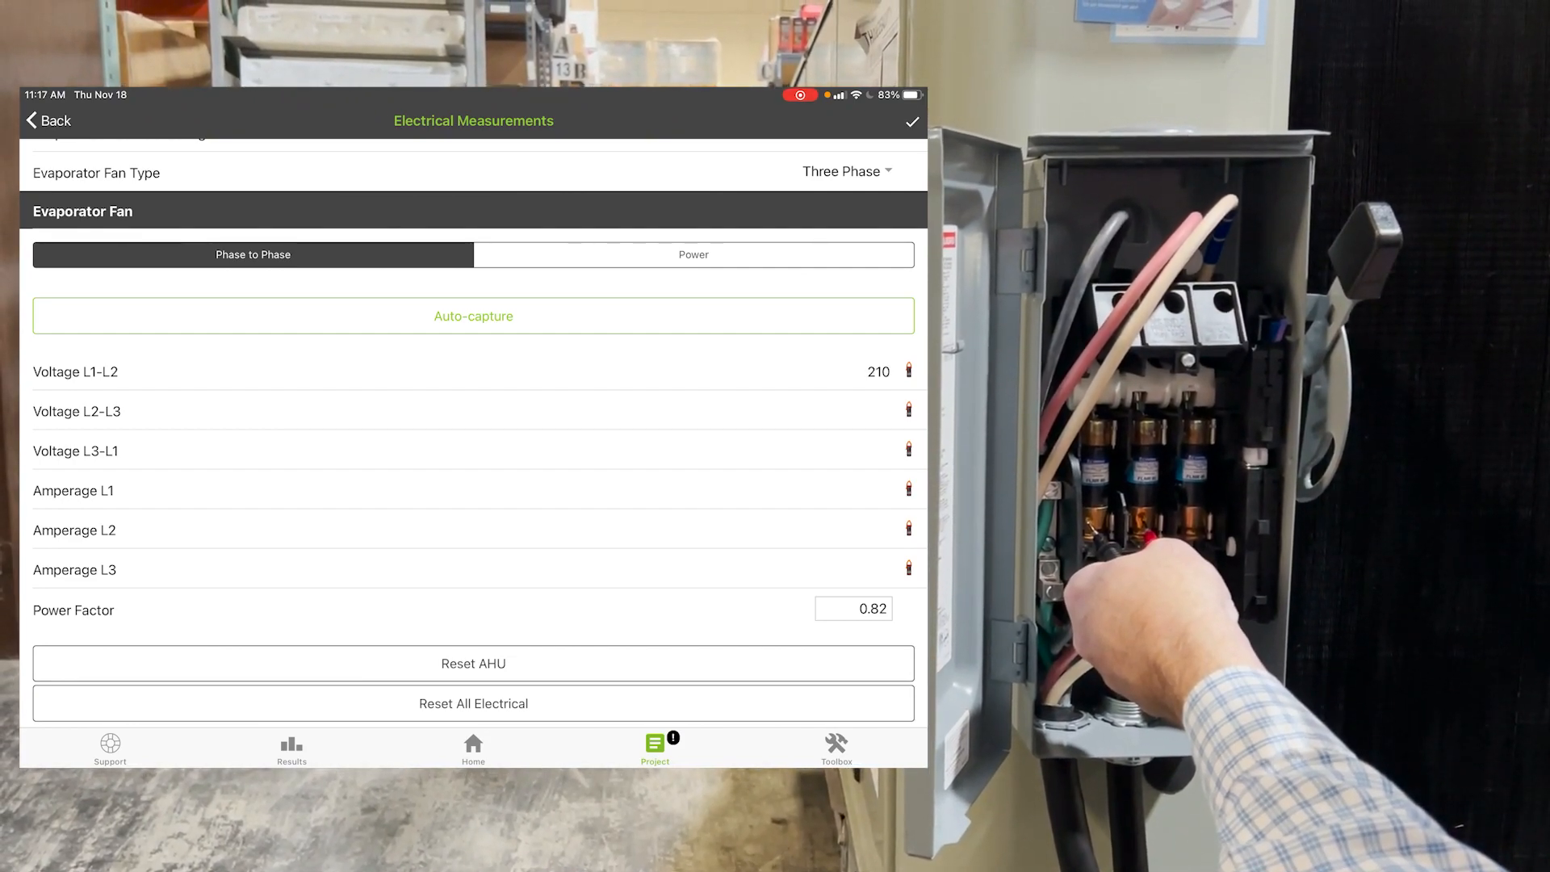
# Step: Auto-capture evaporator fan L2-L3 and L3-L1 voltages and 2.6, 2.6, 2.7 A amperages
pyautogui.click(472, 316)
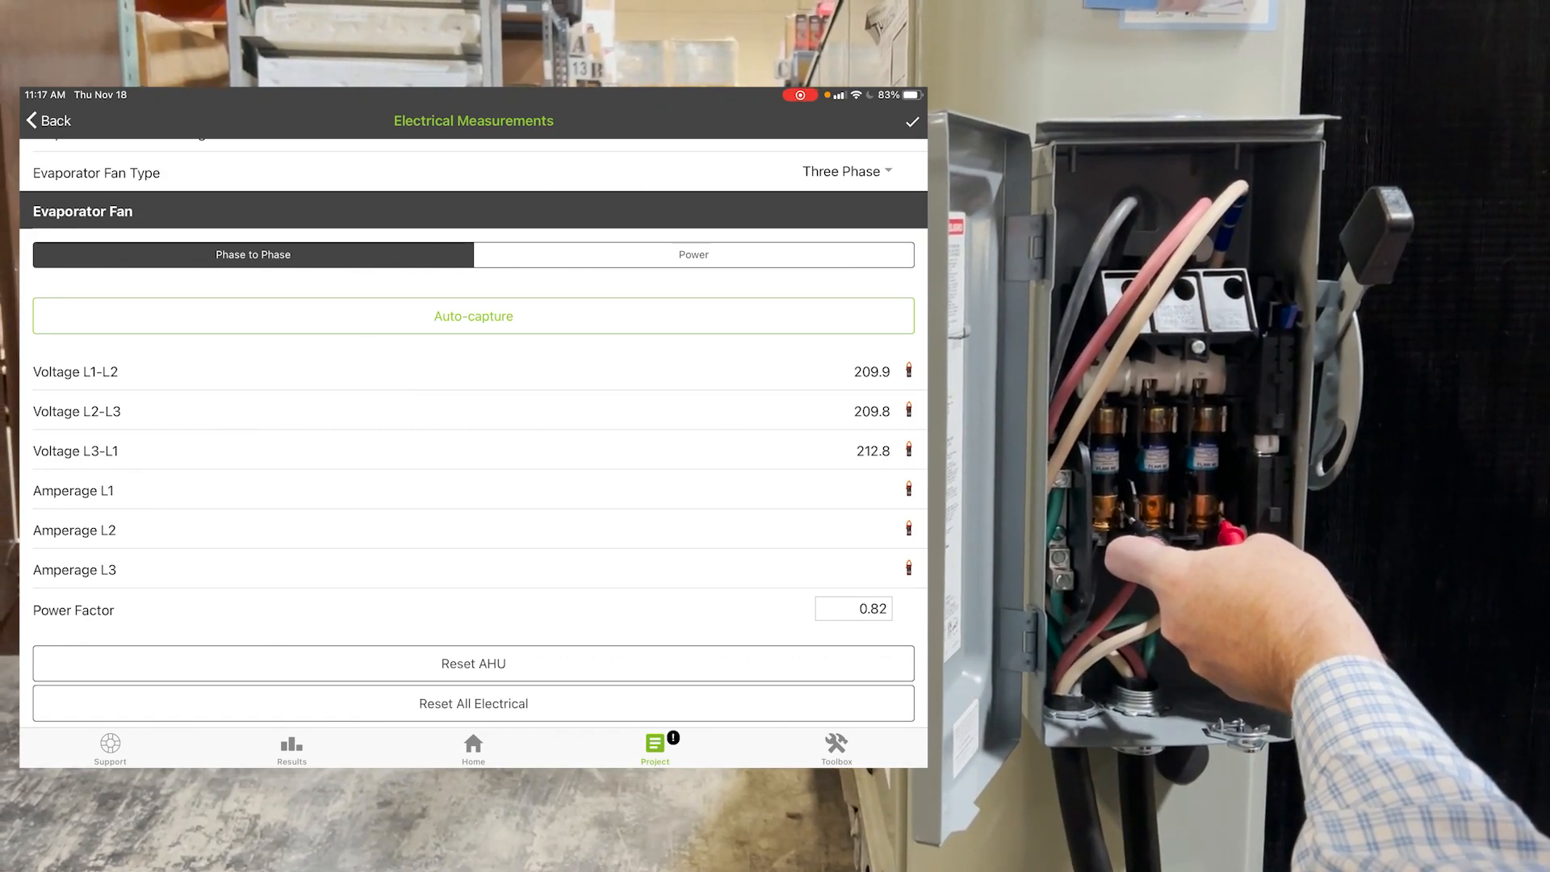
pyautogui.click(907, 489)
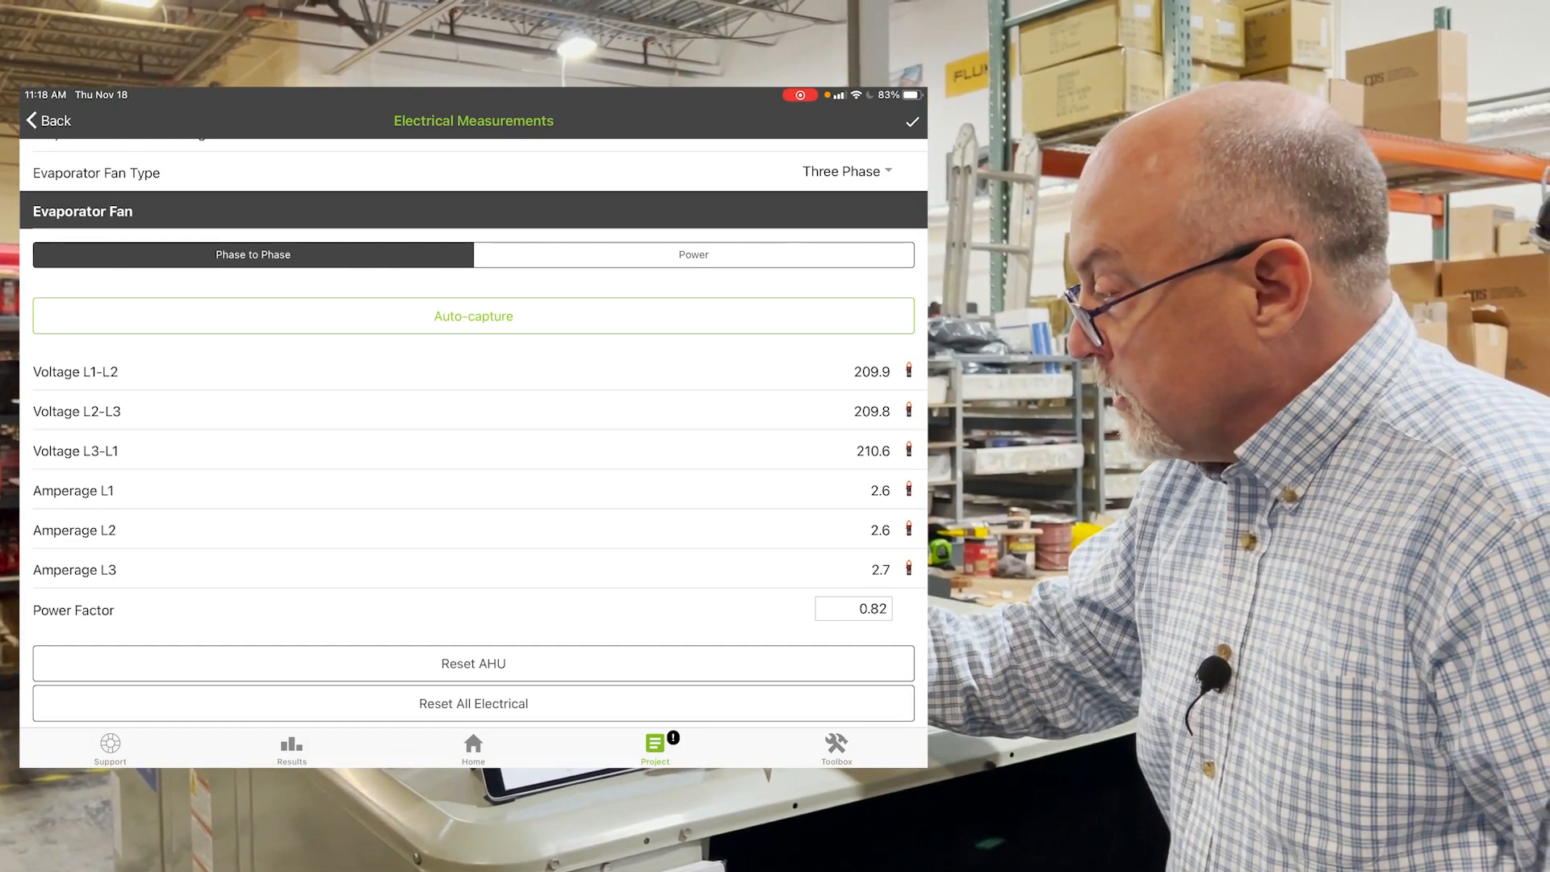
pyautogui.scroll(-3)
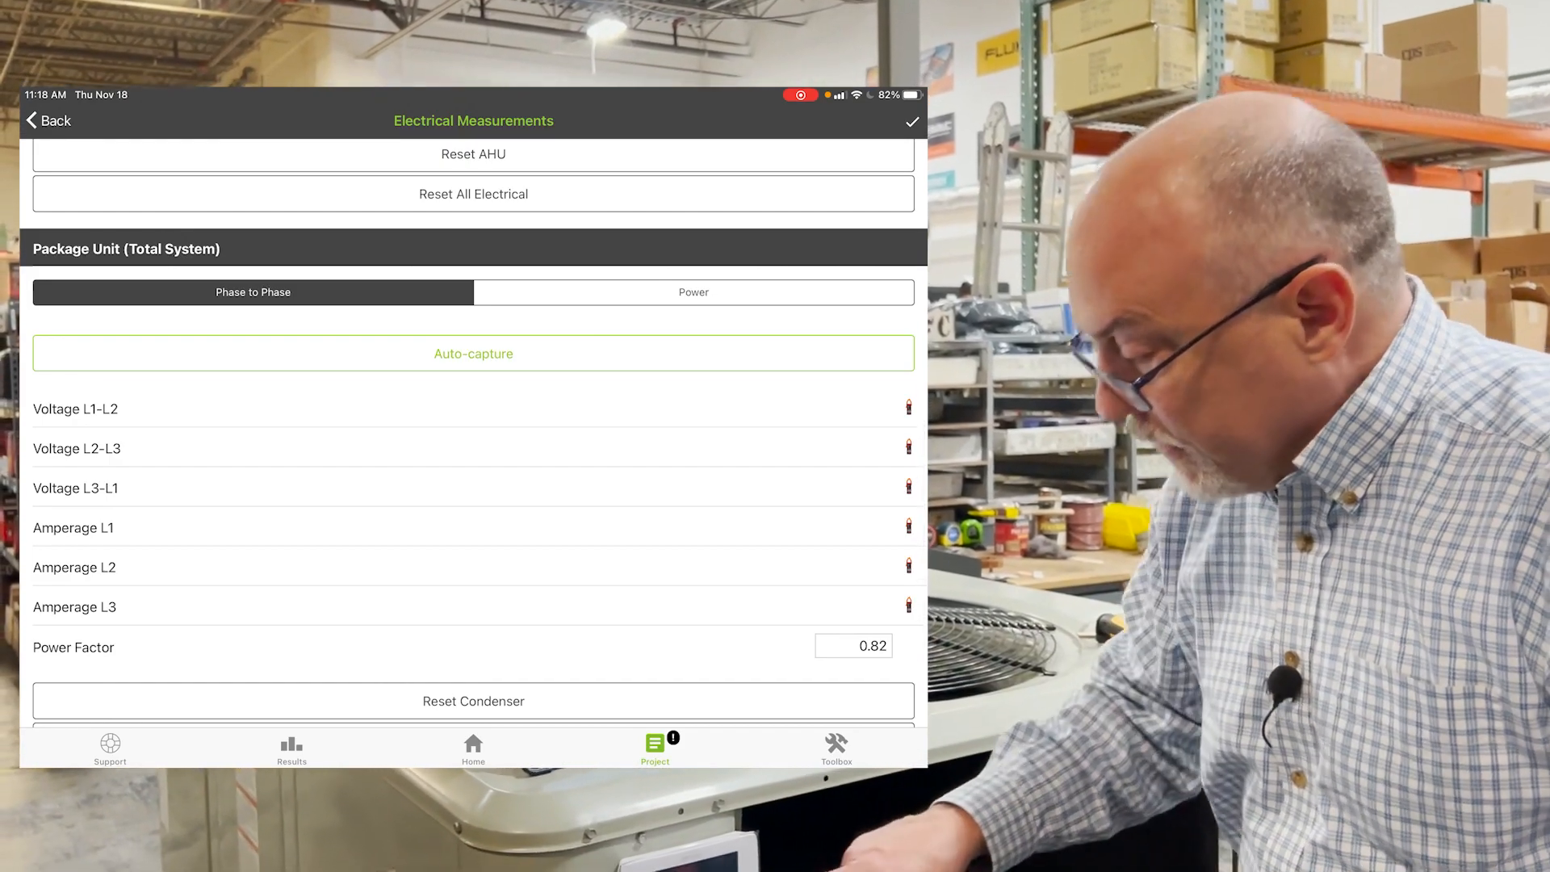
# Step: Start Auto-capture for the Package Unit (Total System) readings
pyautogui.click(472, 748)
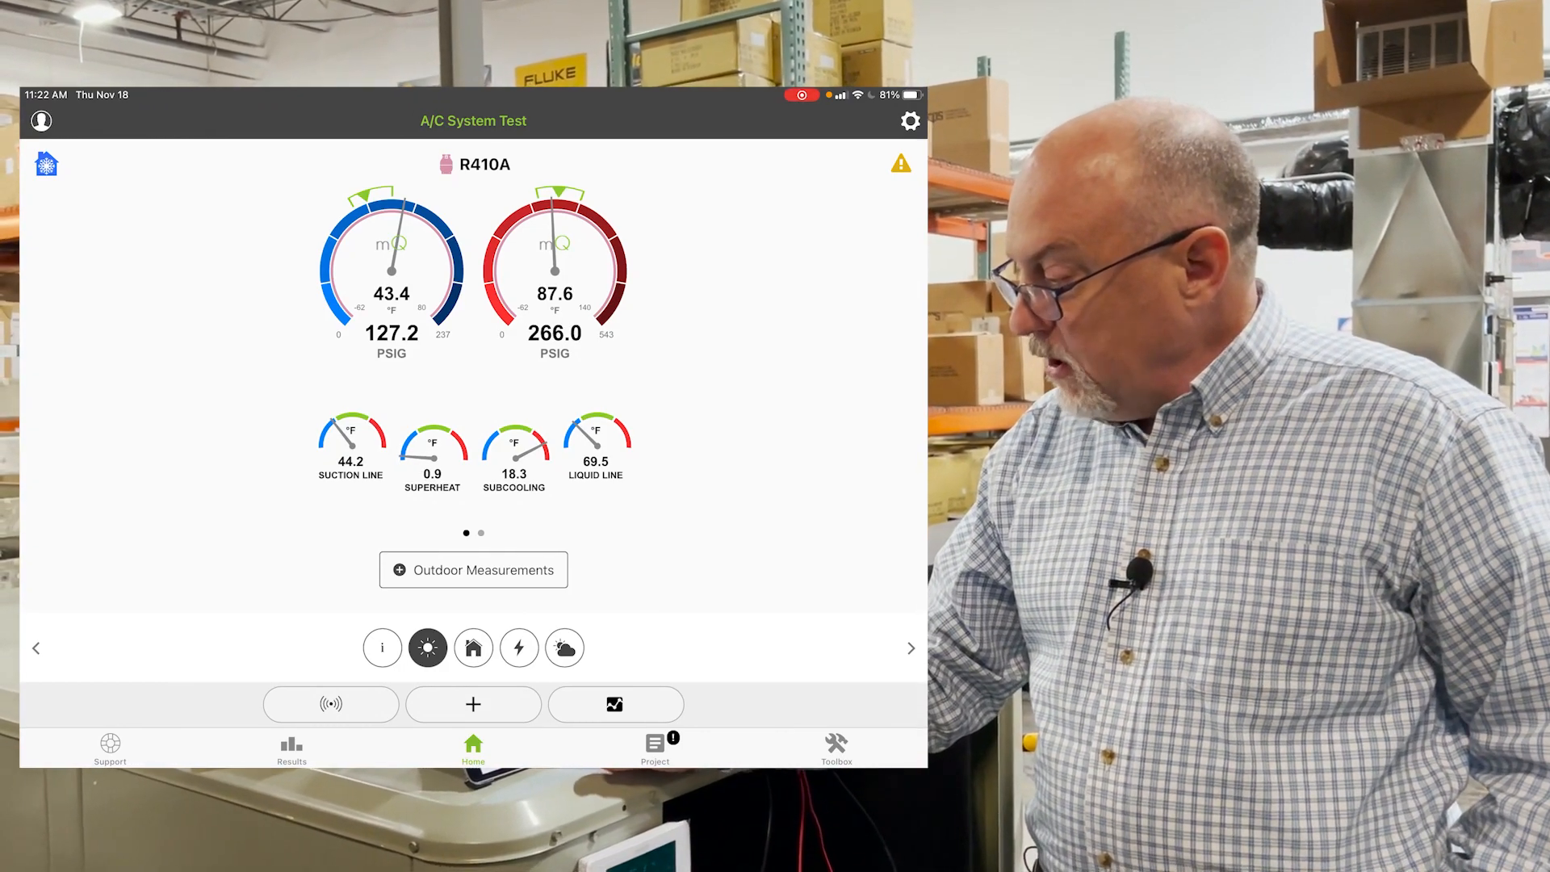
# Step: Open the info tab to view the R410A, 475 SCFM/ton, TXV system summary
pyautogui.click(382, 647)
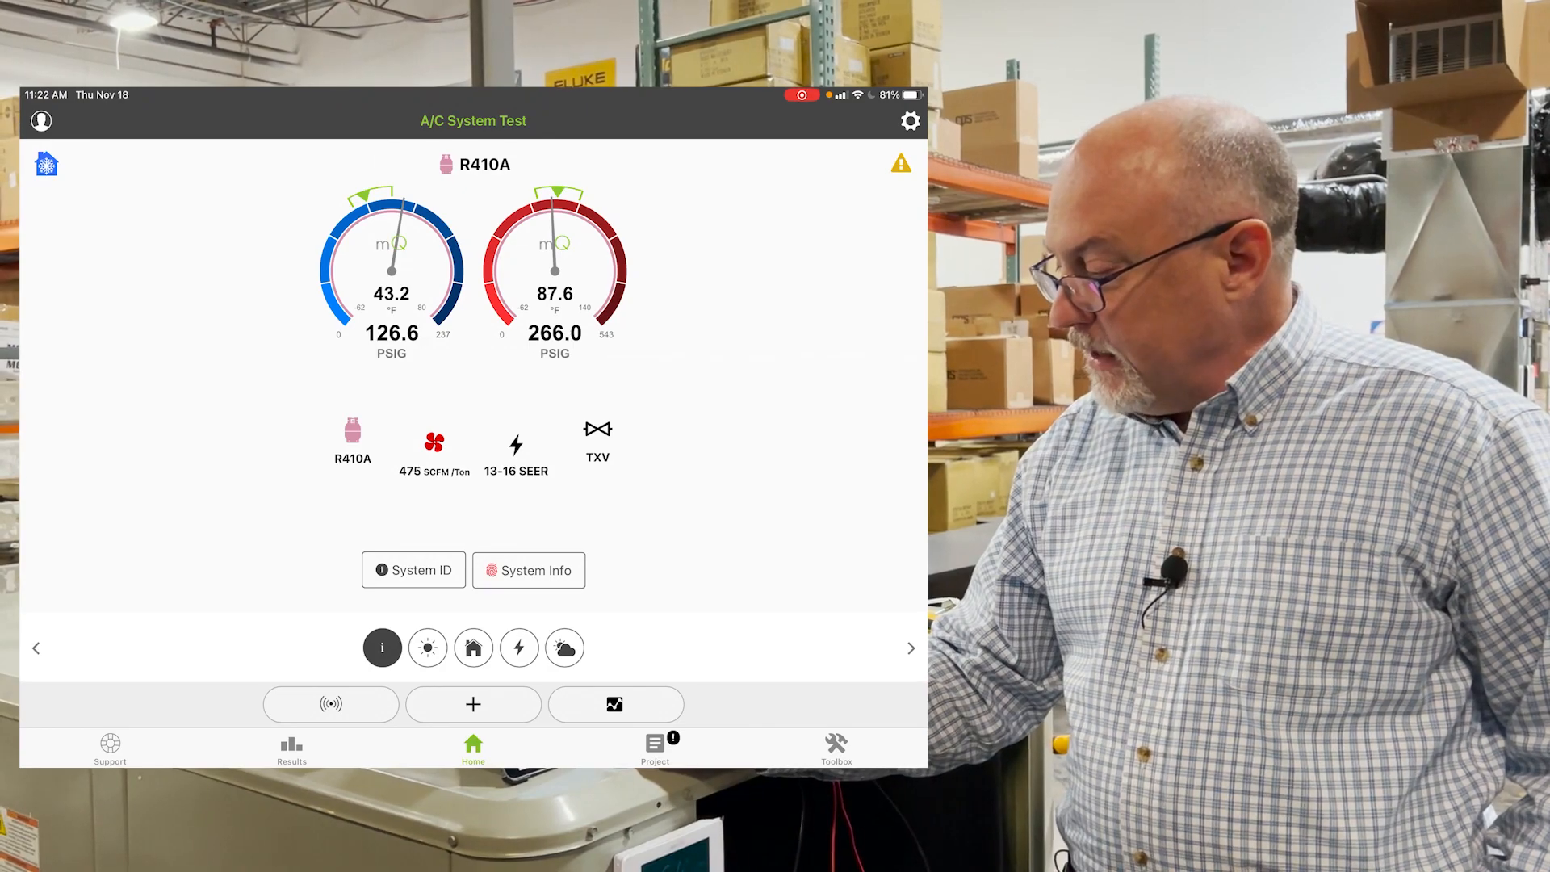
pyautogui.click(427, 648)
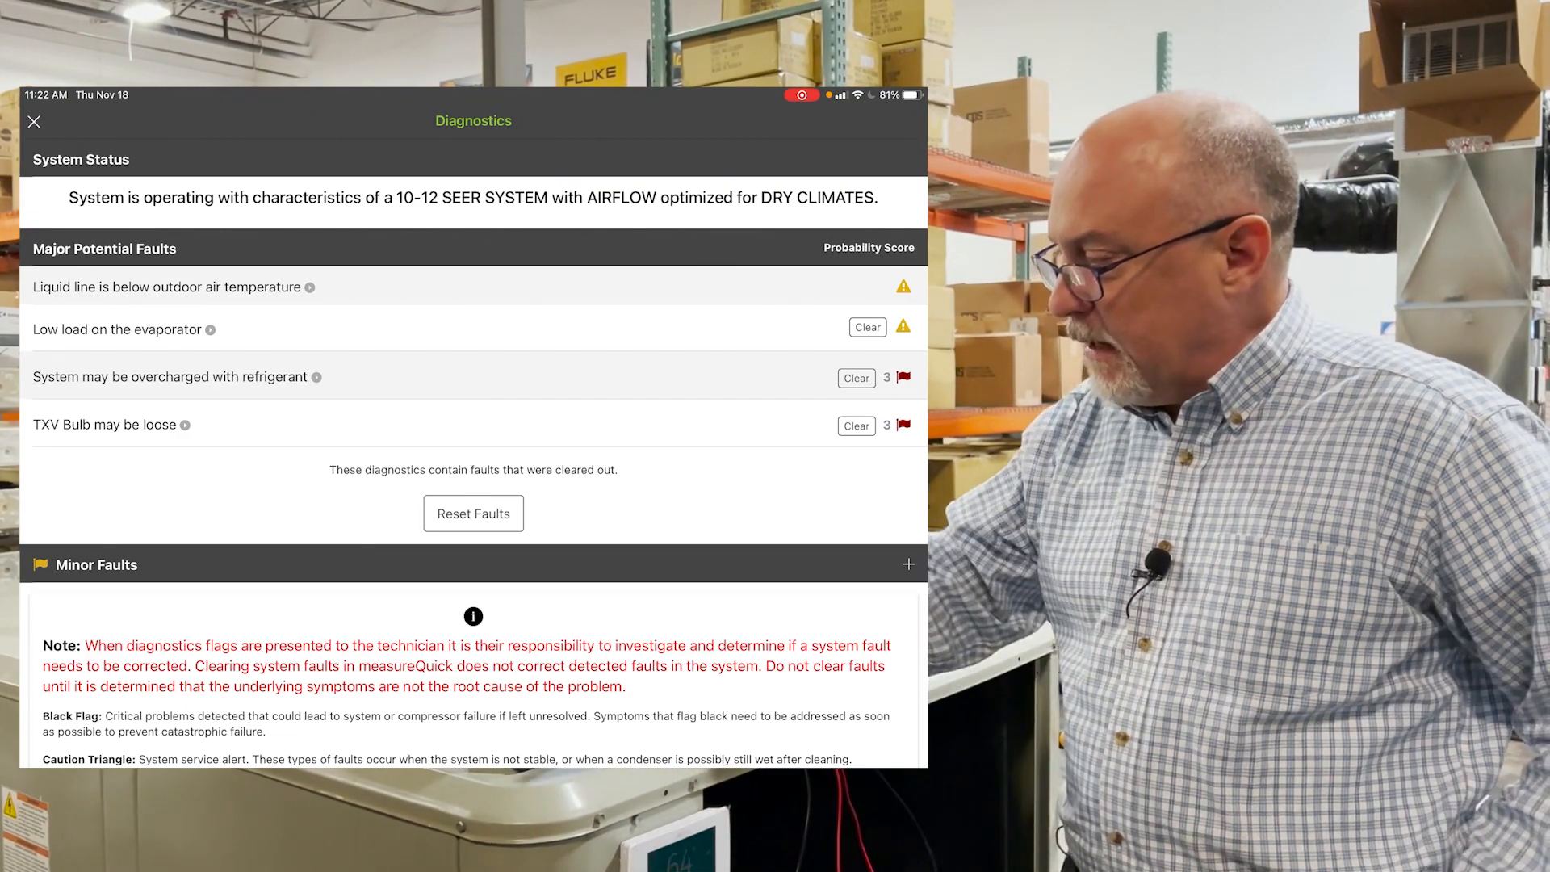
# Step: Close Diagnostics and reopen Electrical Measurements from the lightning-bolt tab
pyautogui.click(34, 122)
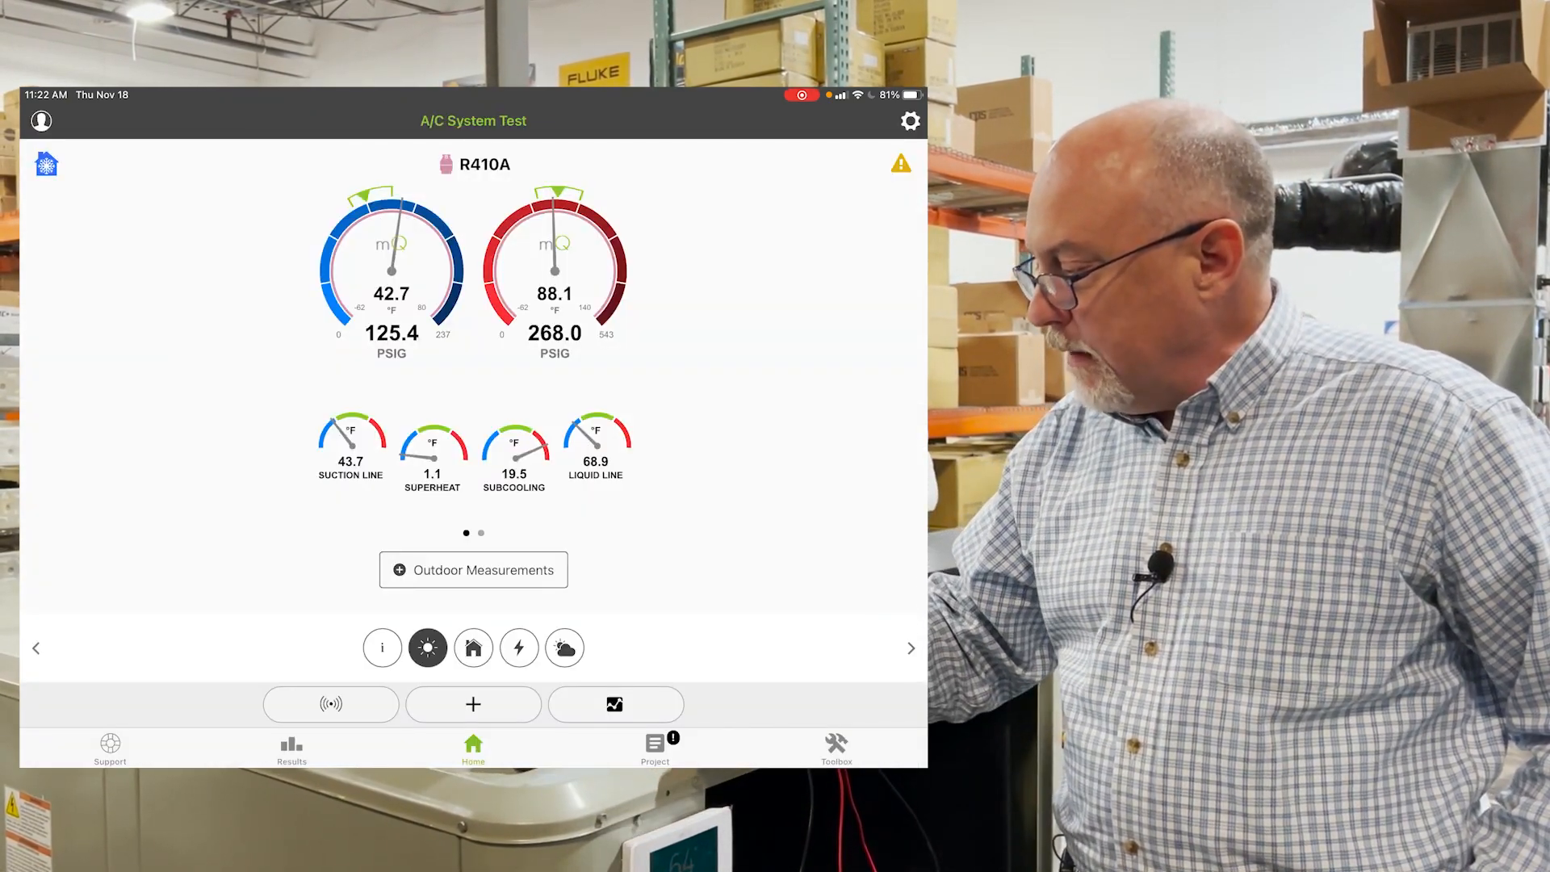
pyautogui.click(518, 647)
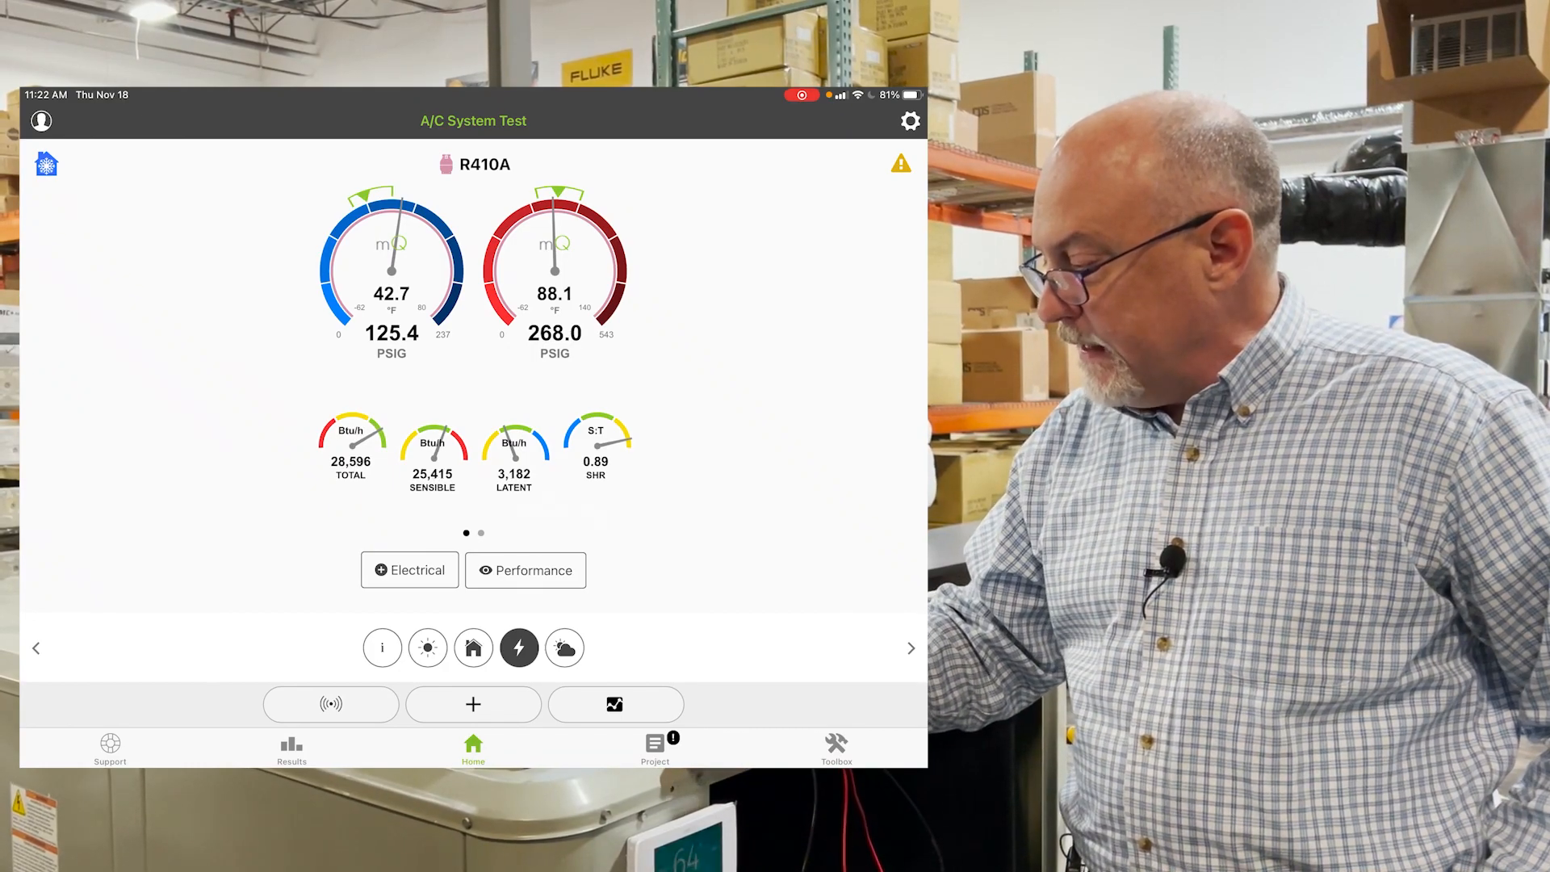
pyautogui.click(409, 570)
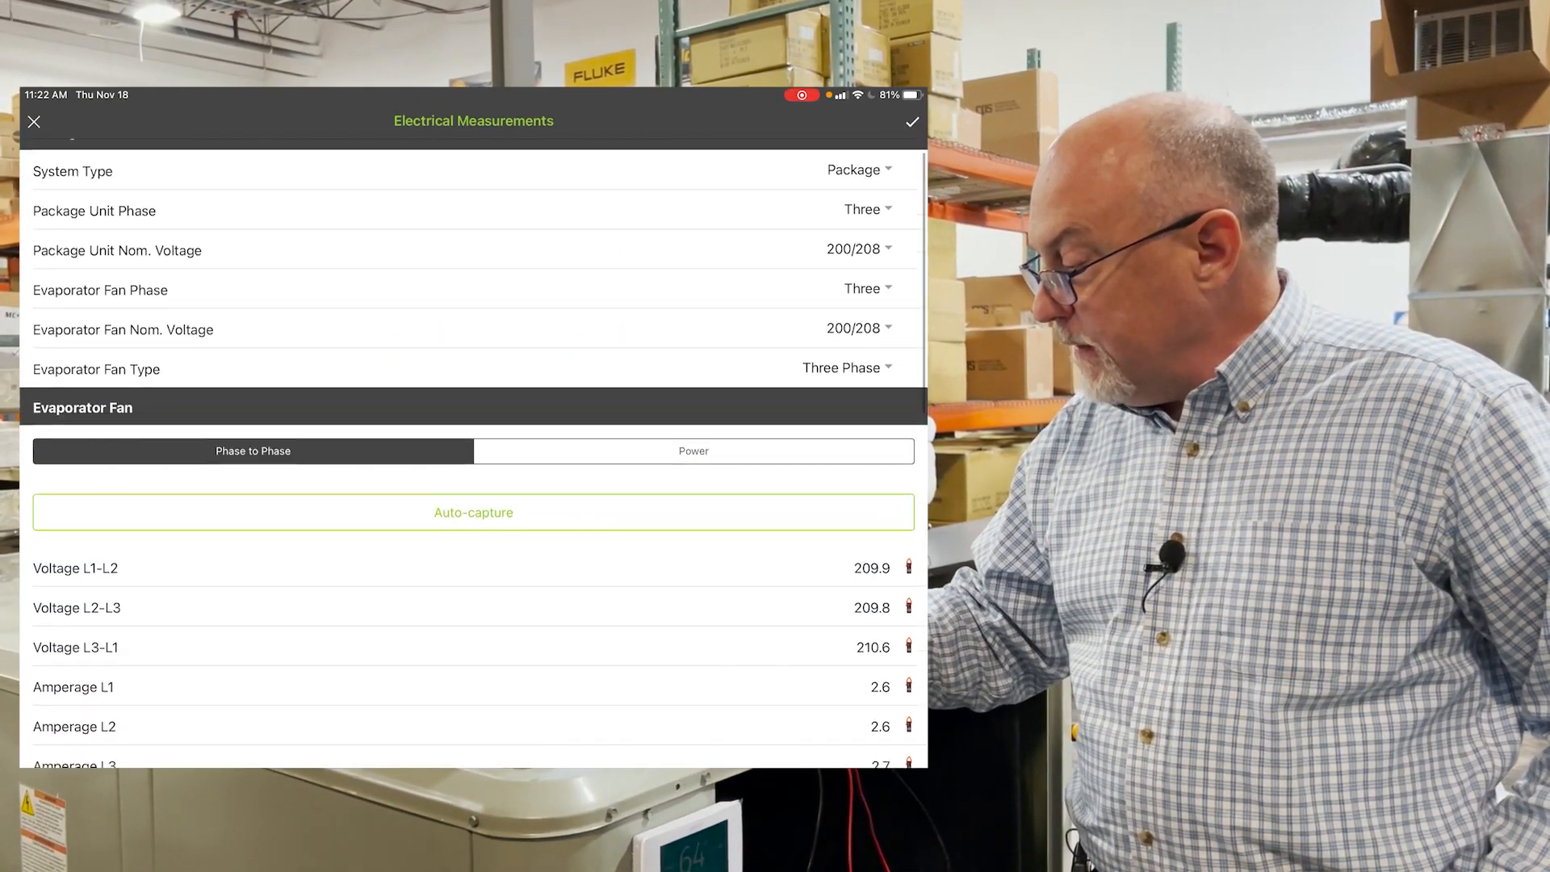
# Step: Auto-capture package unit voltages and amperages 10.1, 10.2, 9.1 with power factor 0.82
pyautogui.scroll(-3)
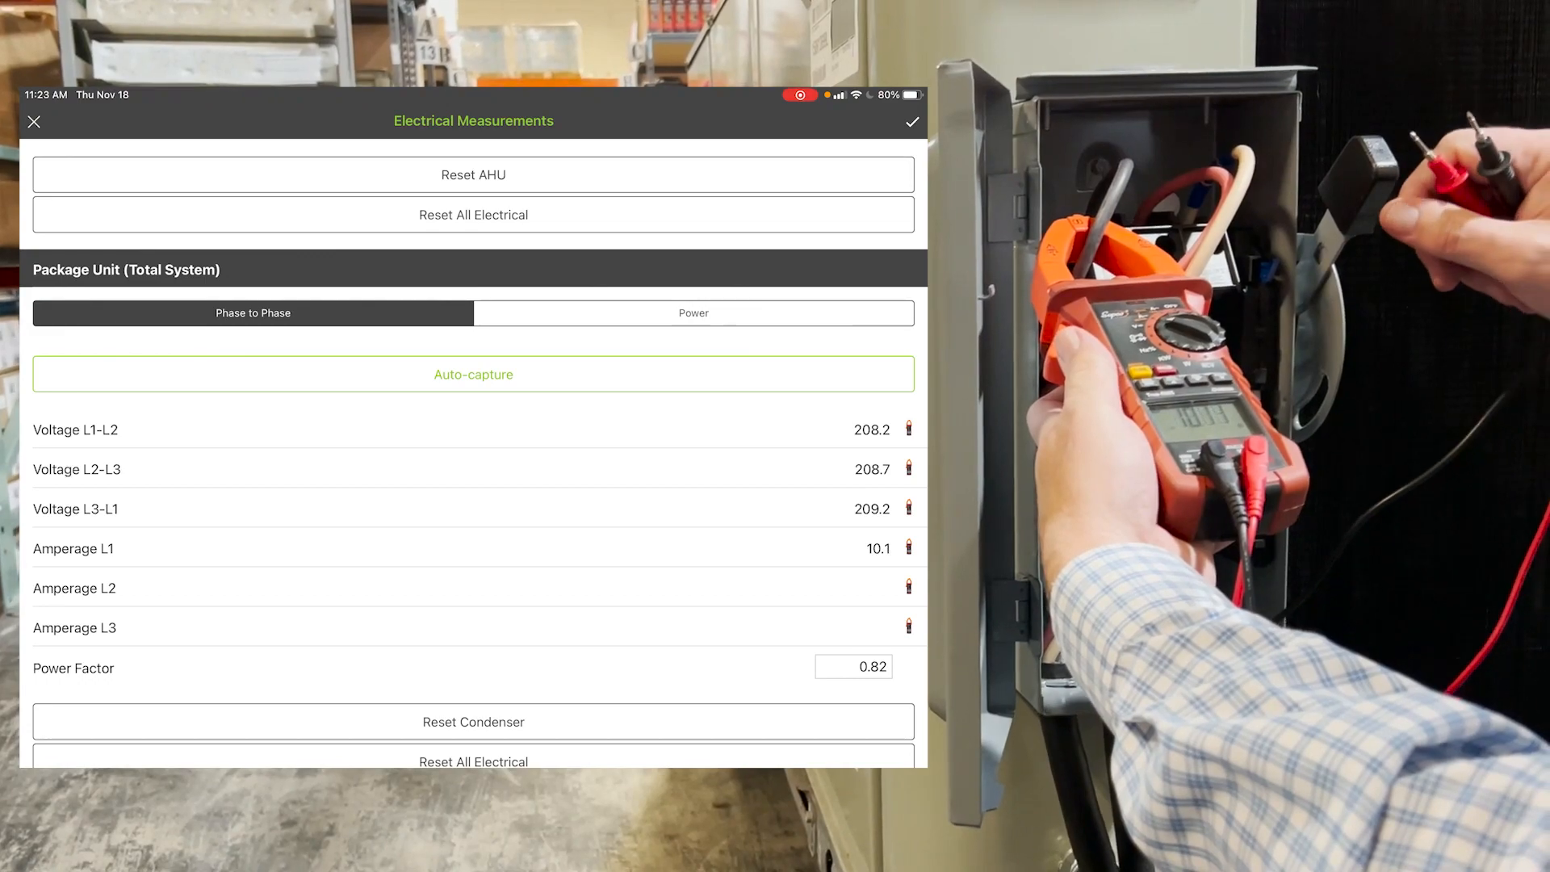
pyautogui.click(907, 586)
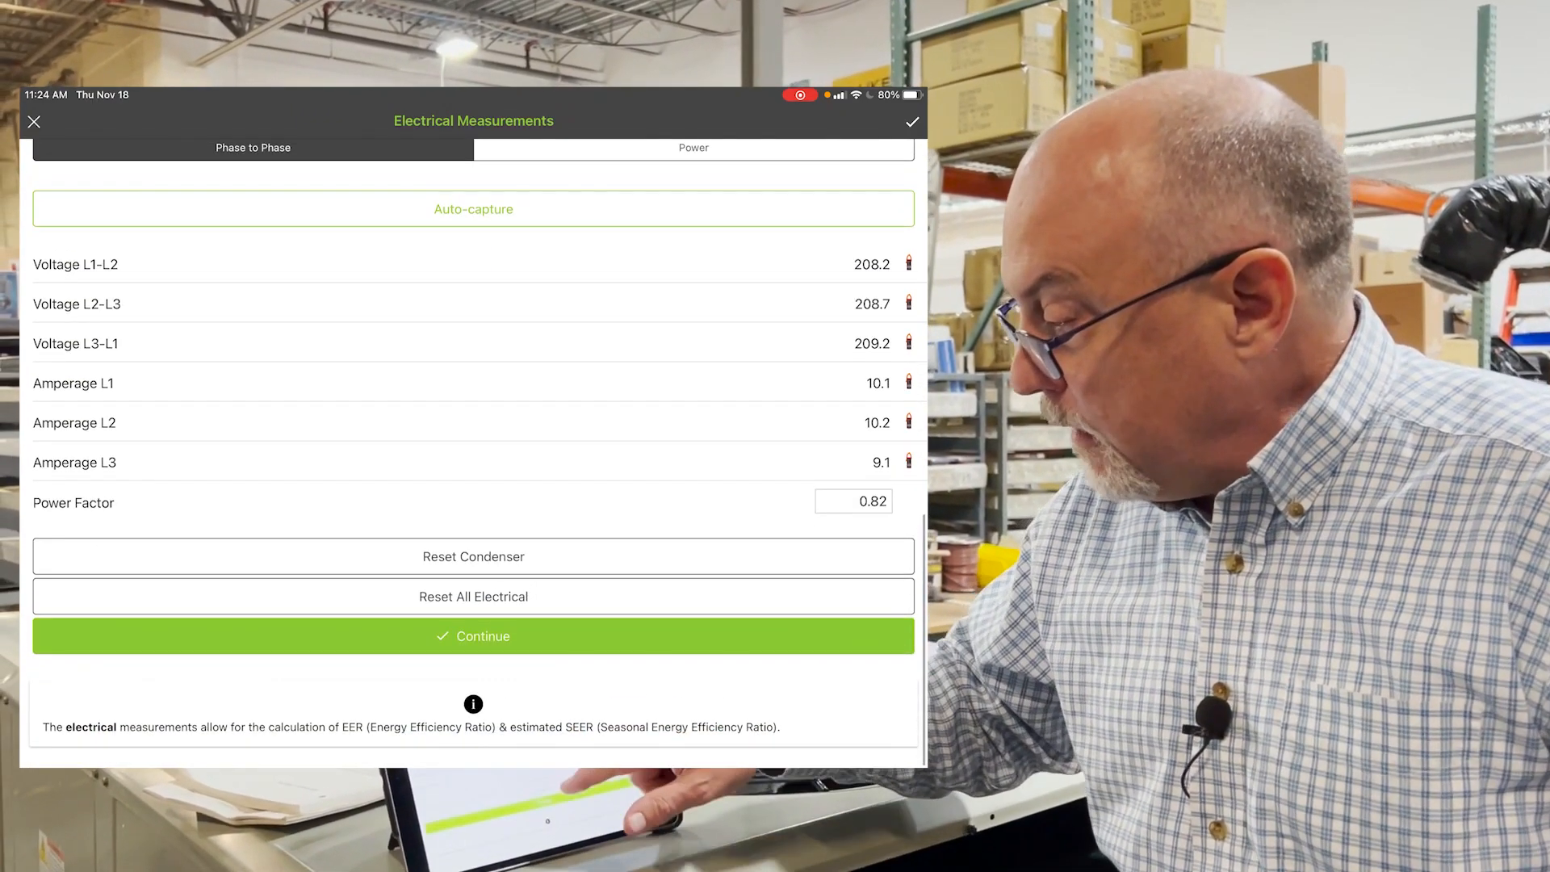
# Step: Save the electrical readings and view efficiency results: EER 9.7, estimated SEER 10.7
pyautogui.click(472, 635)
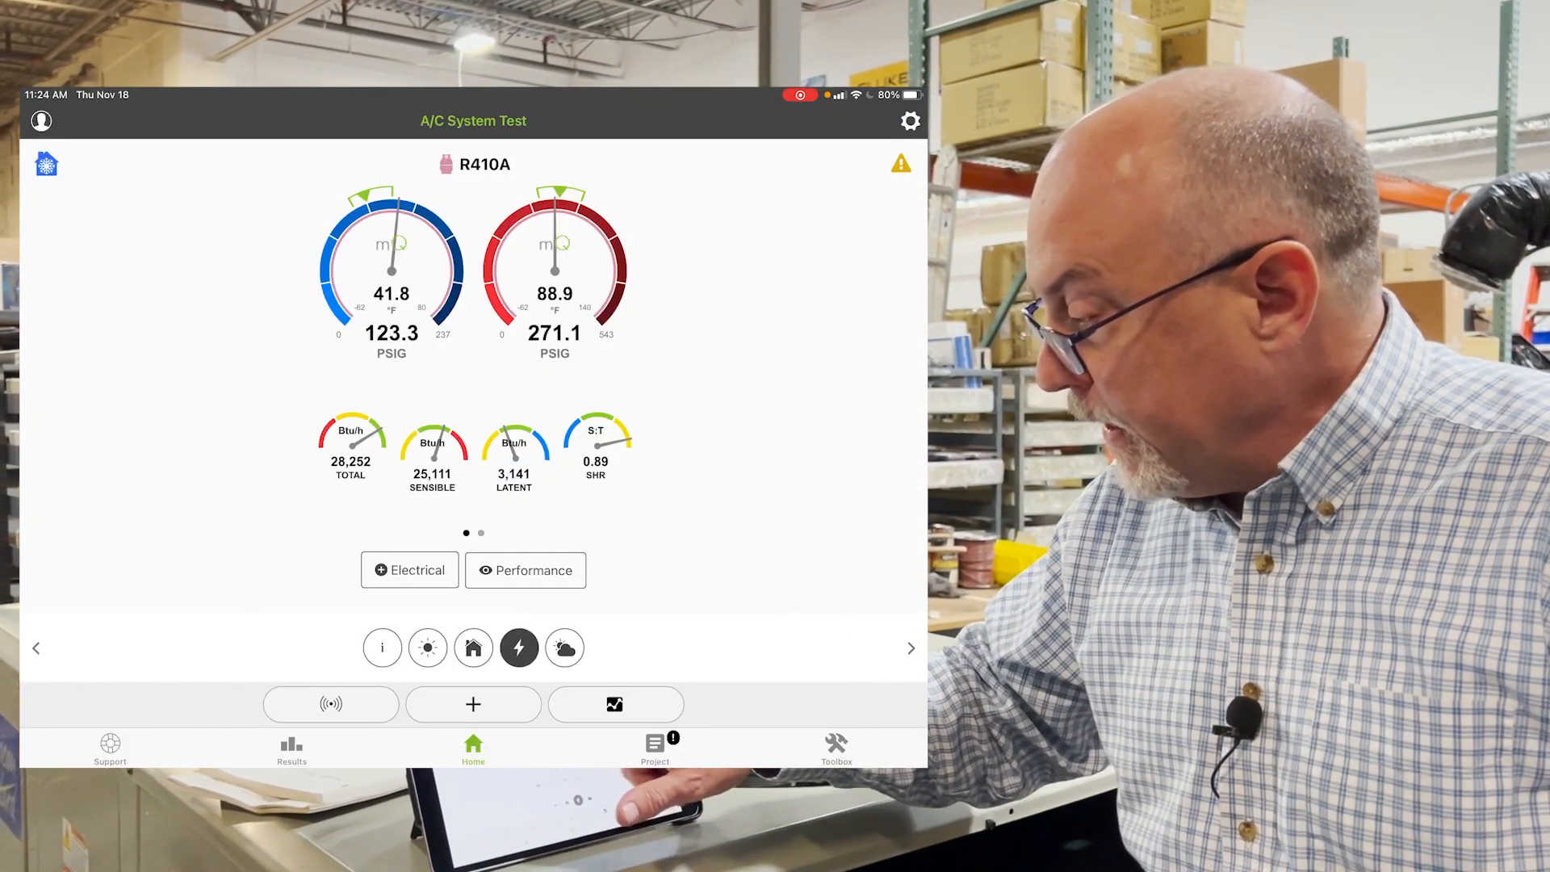
pyautogui.click(427, 648)
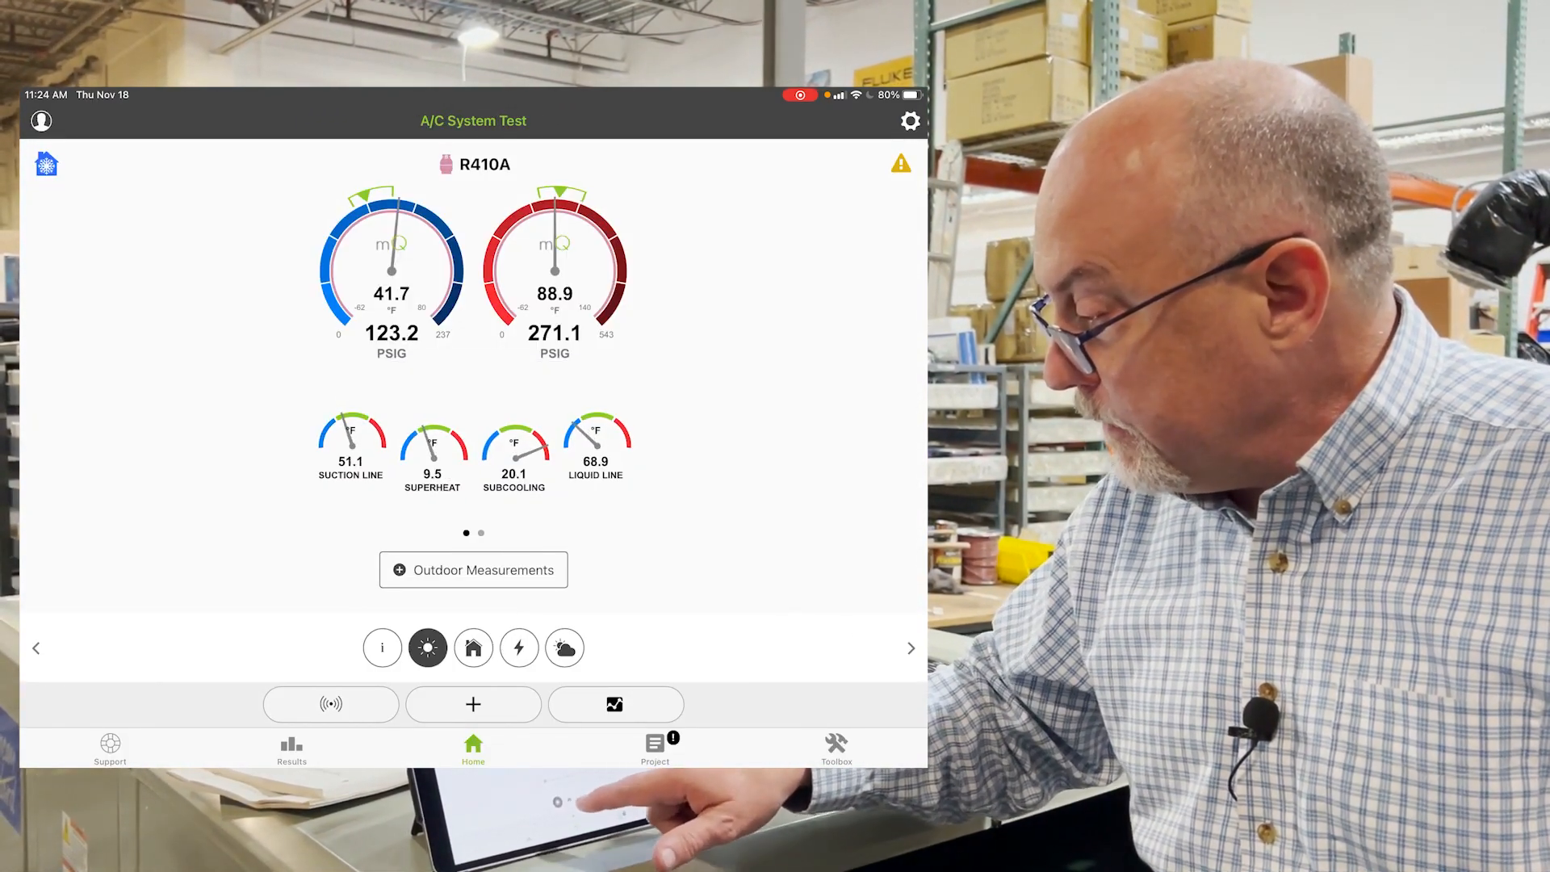
pyautogui.click(519, 647)
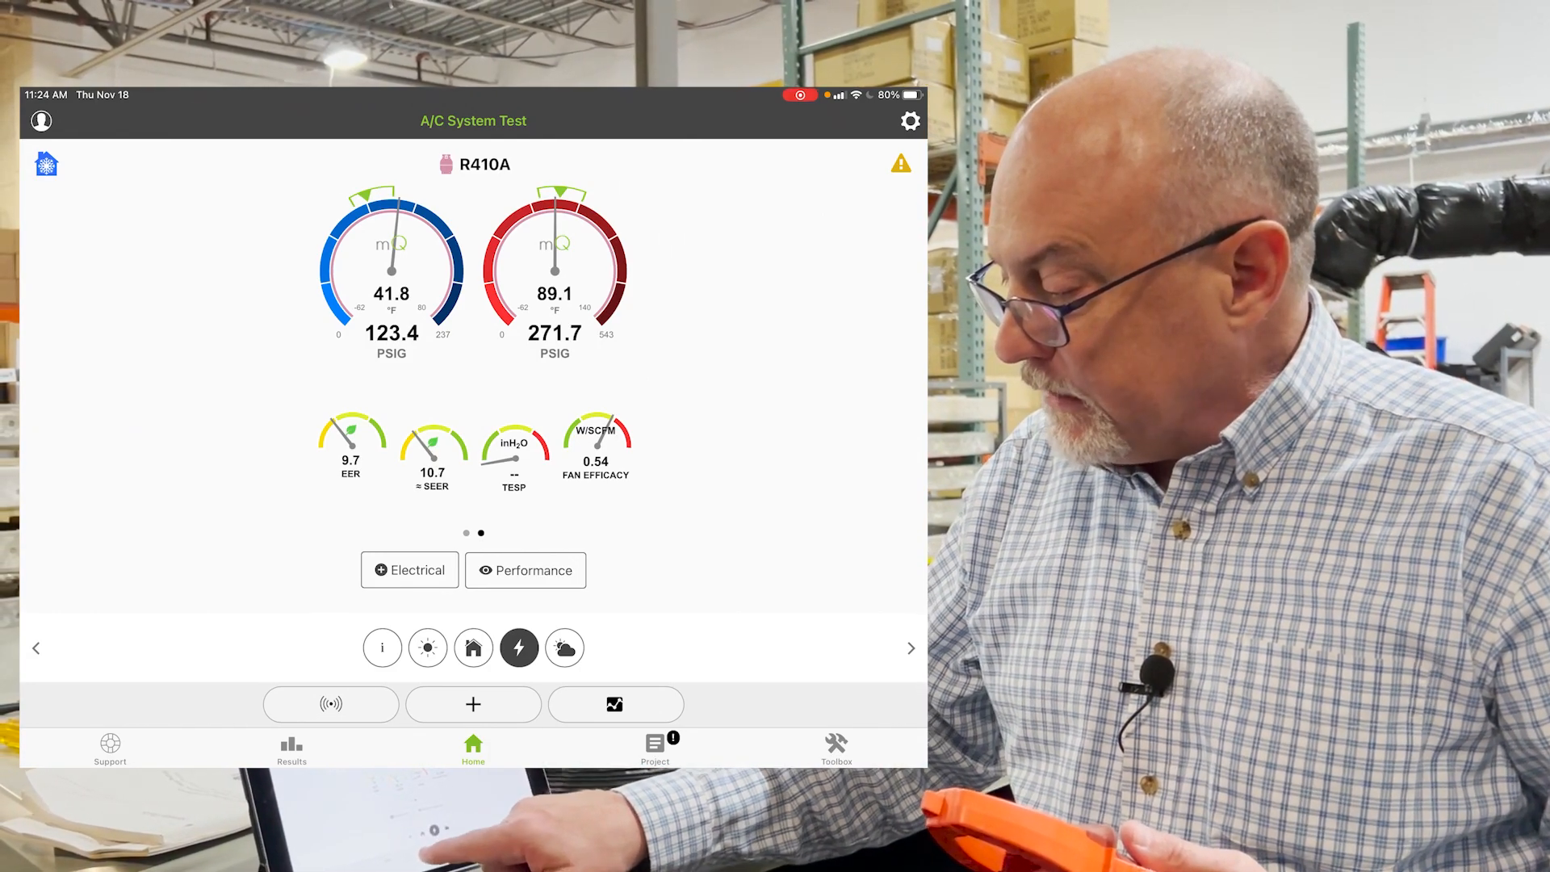
# Step: Set a Benchmark Under Duress from Actions and dismiss the success alert
pyautogui.click(382, 648)
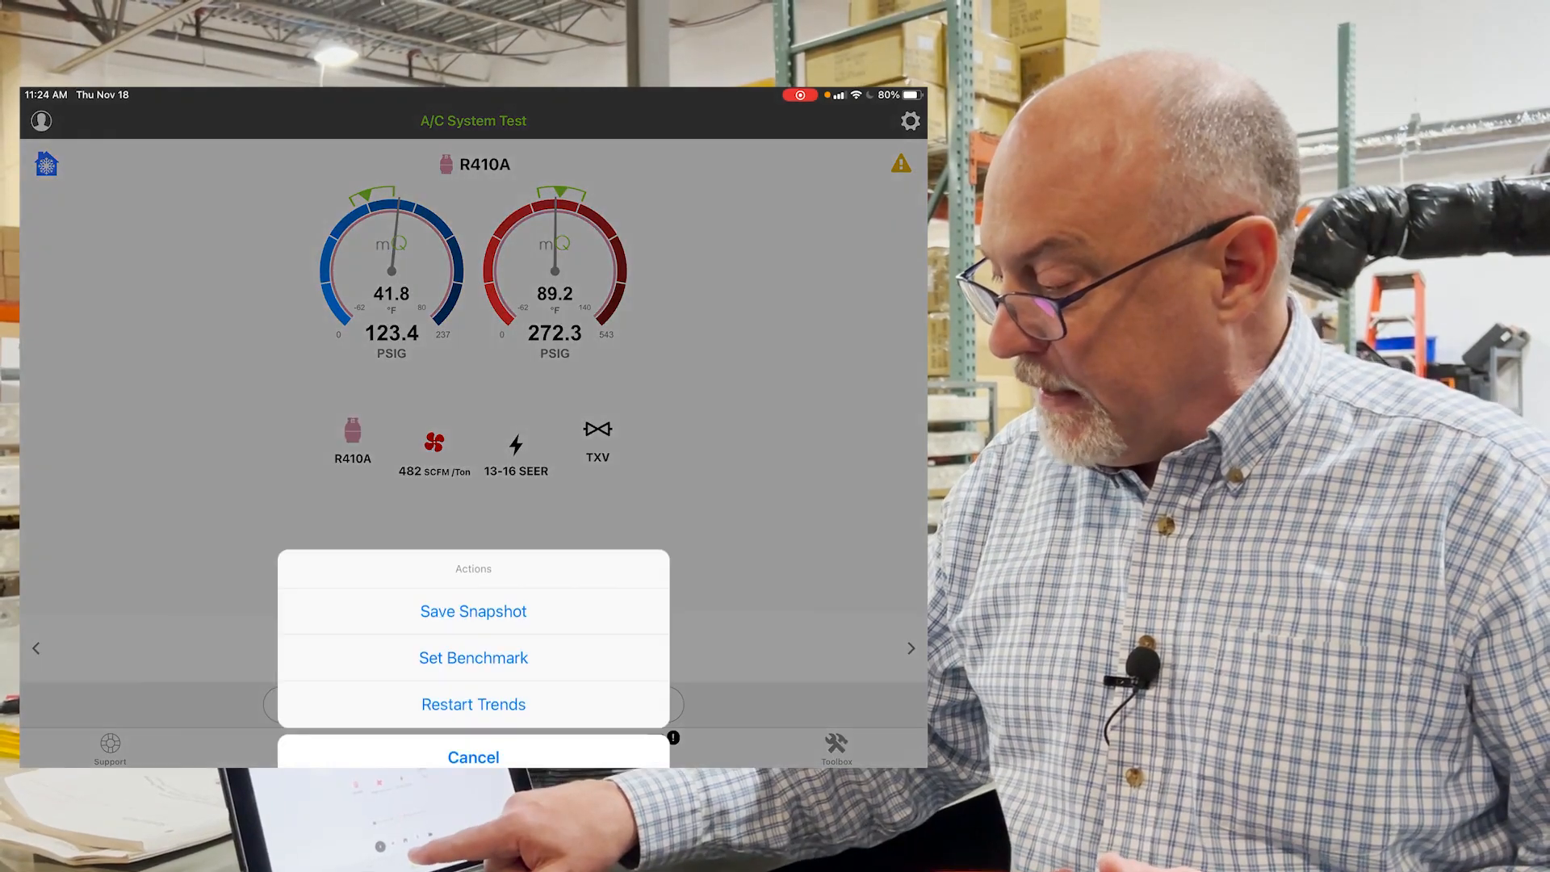
pyautogui.click(472, 657)
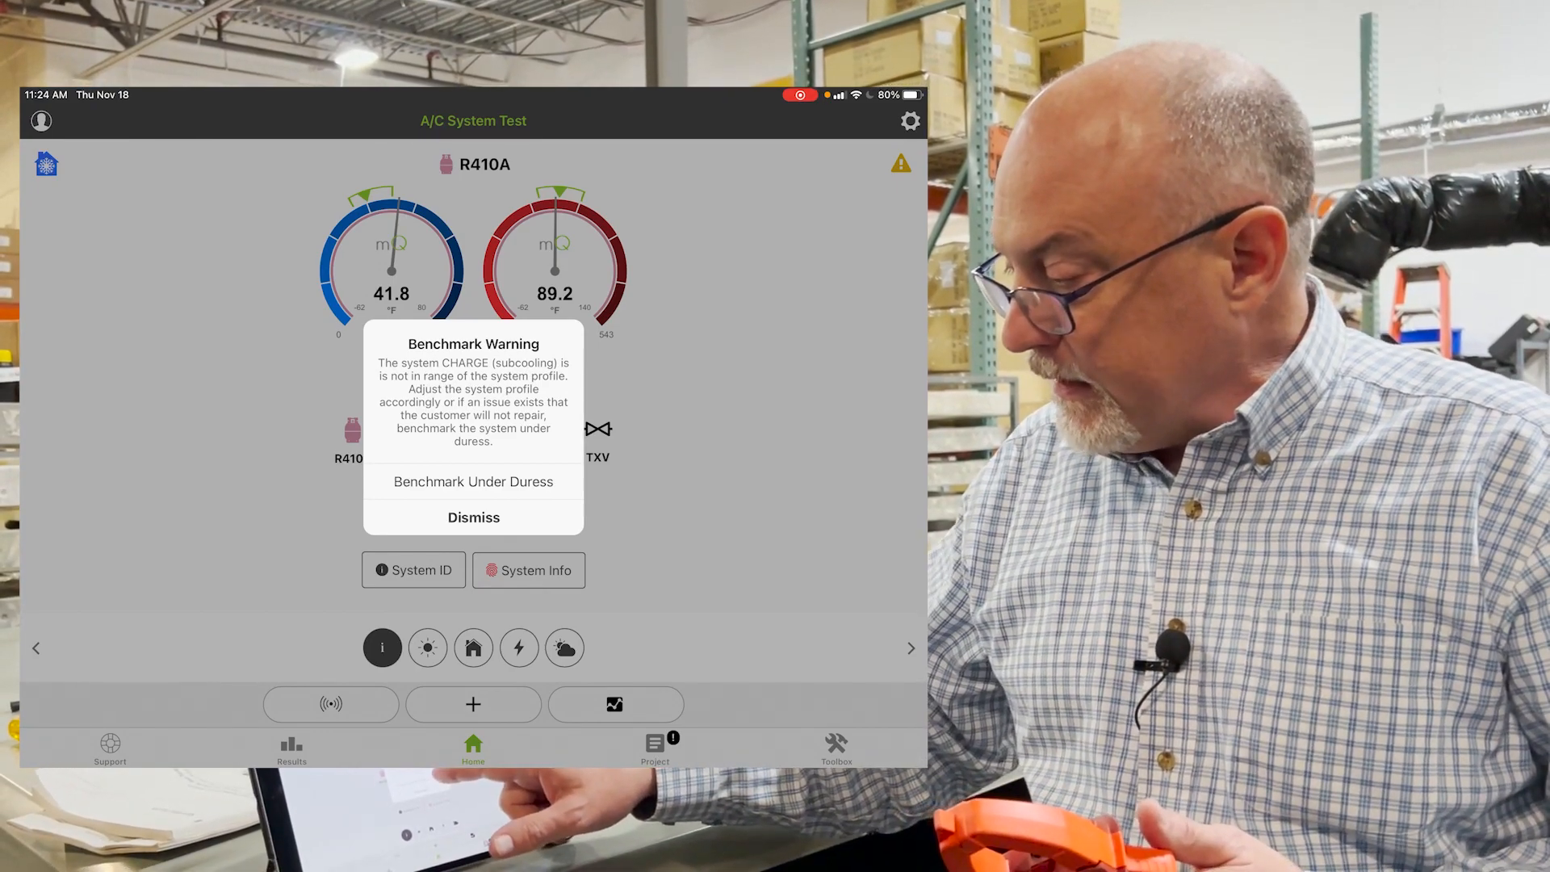
pyautogui.click(472, 481)
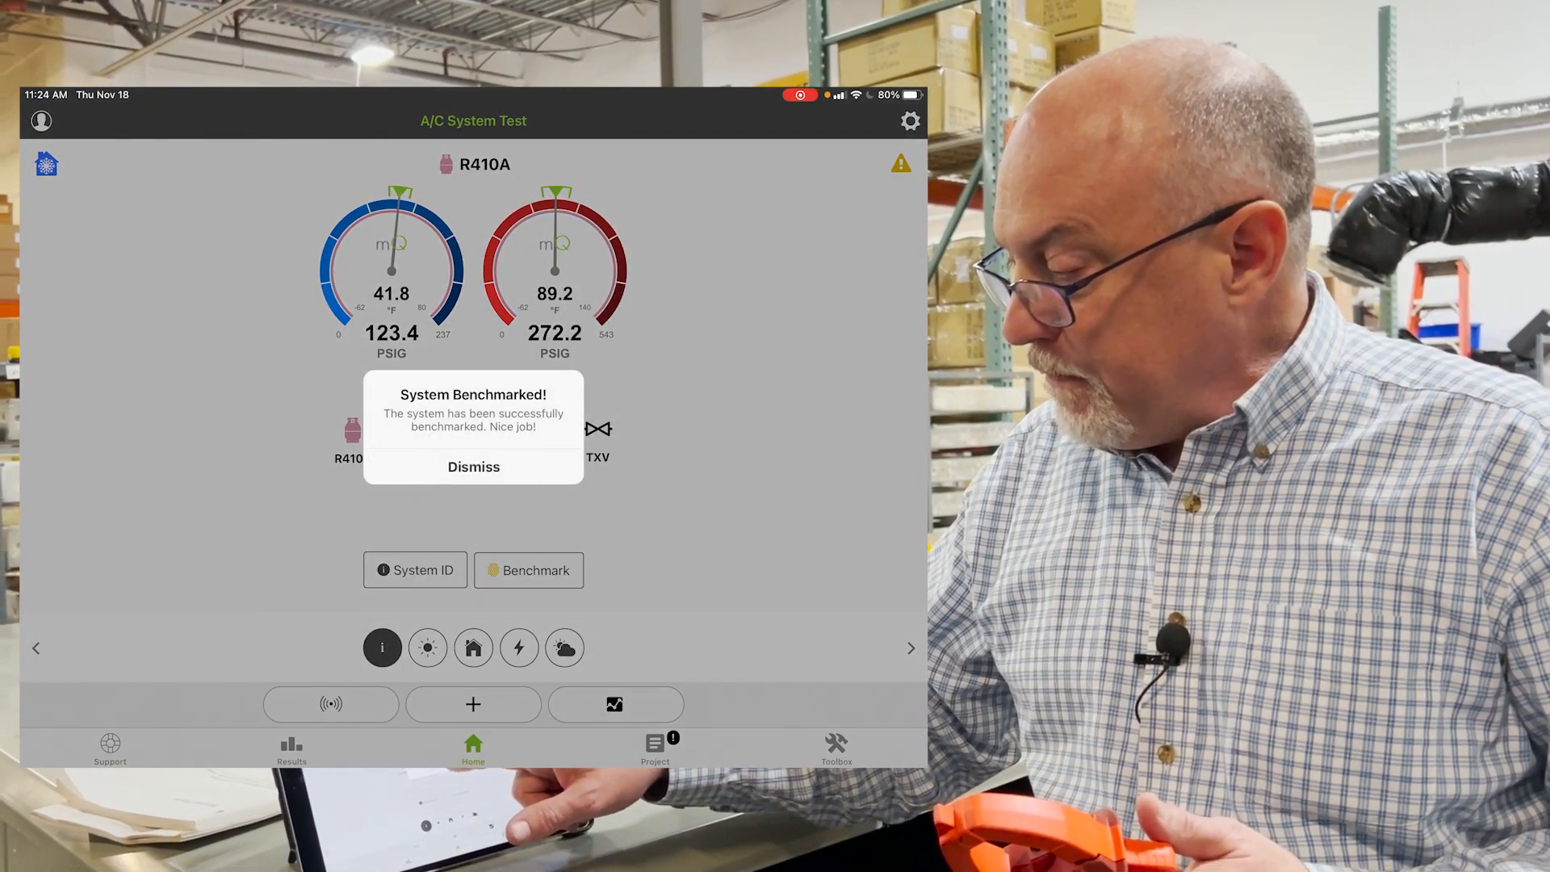
pyautogui.click(472, 466)
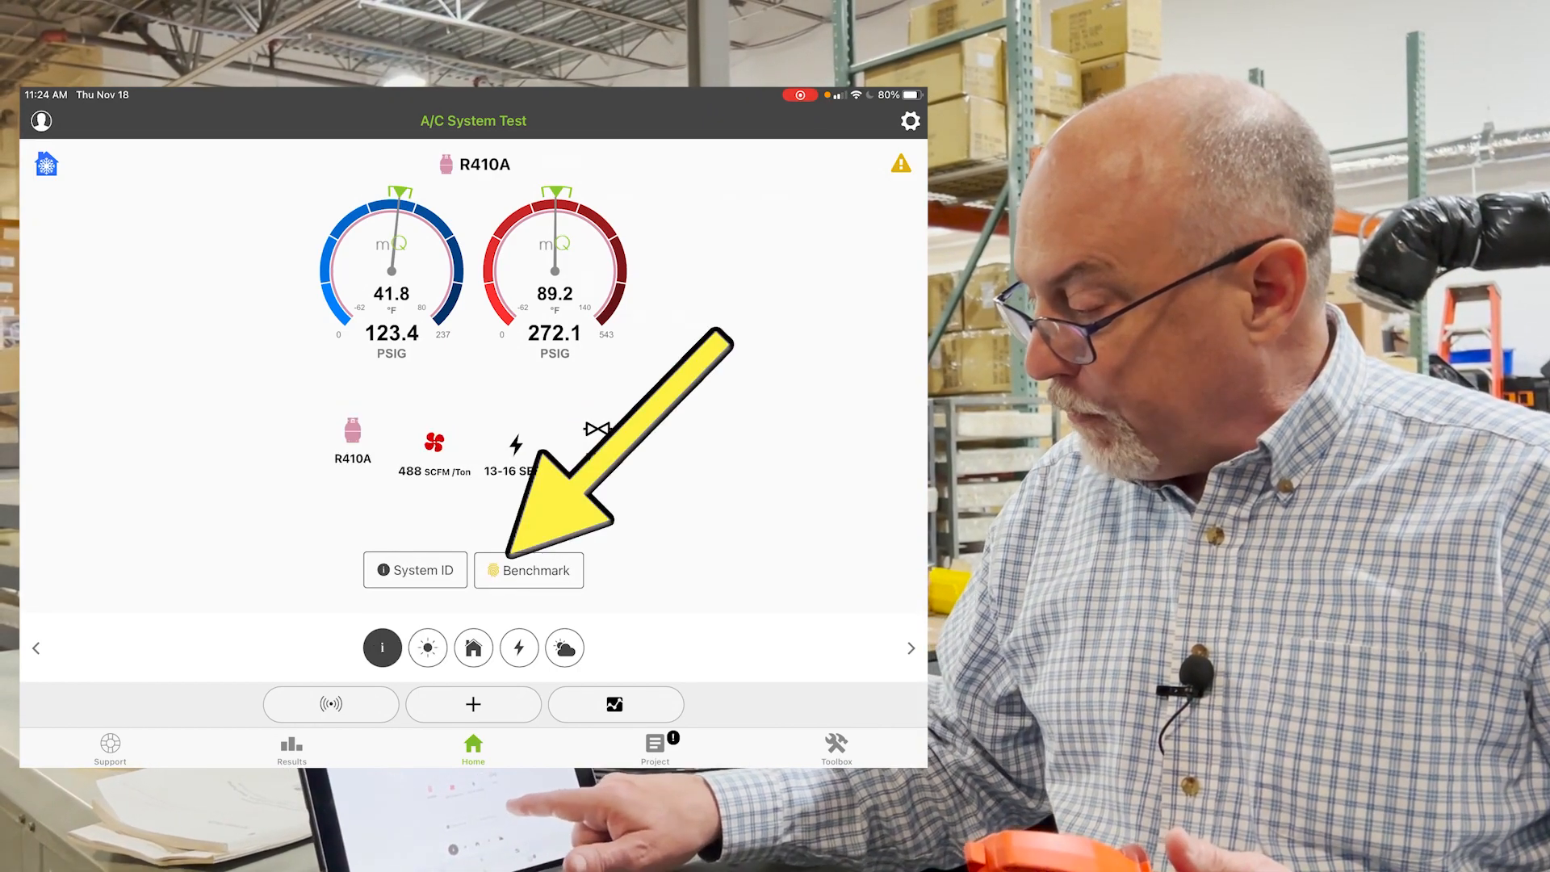
# Step: Reopen the package unit's electrical readings (208–209 V, 10.1/10.2/9.1 A, PF 0.82)
pyautogui.click(427, 647)
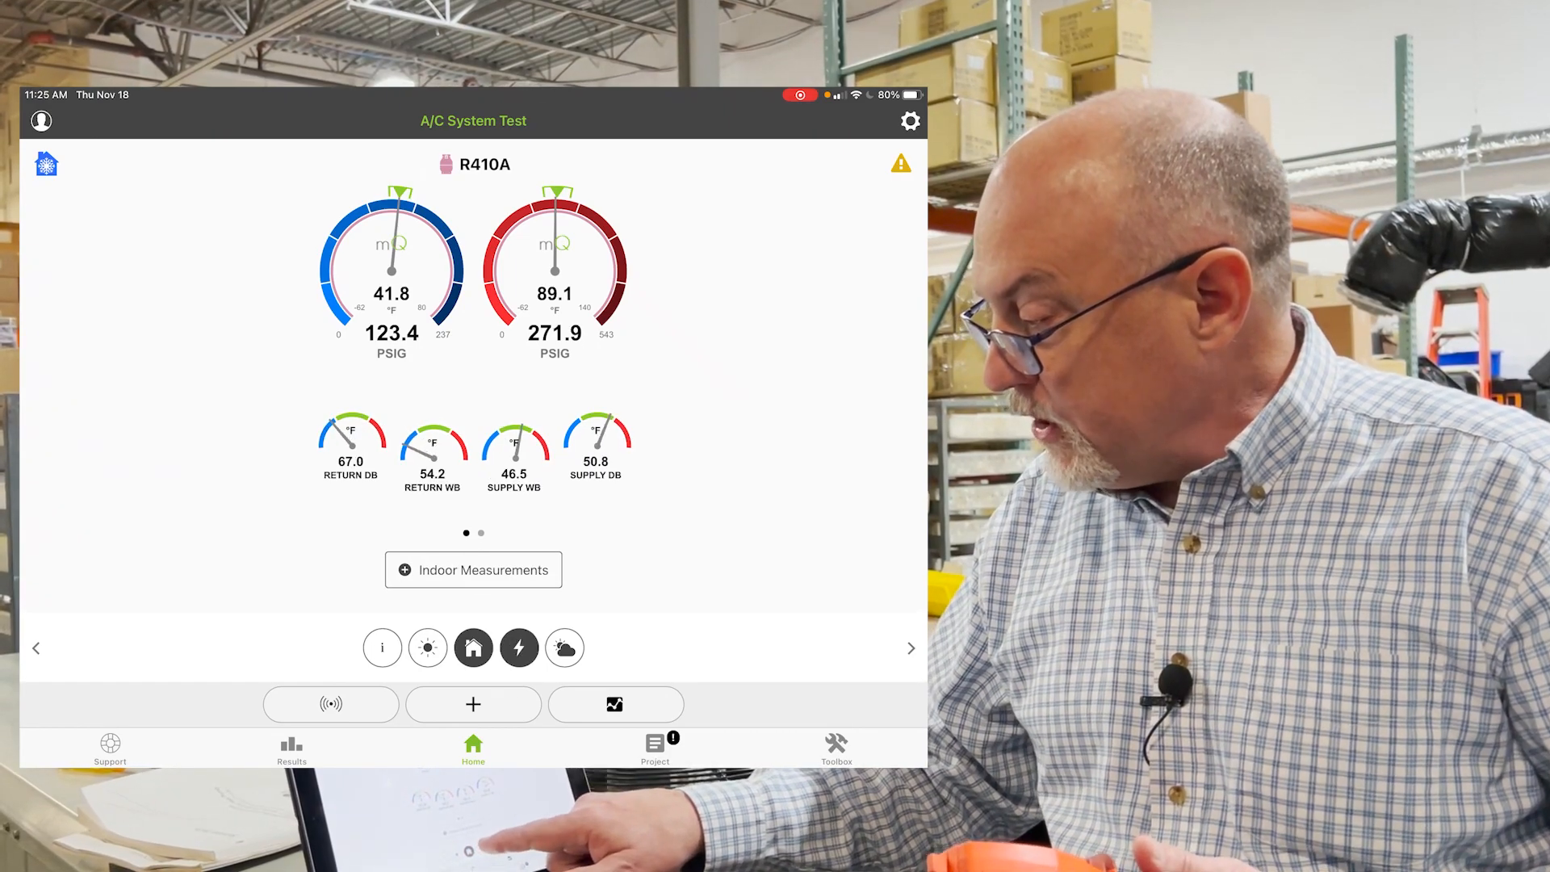
pyautogui.click(564, 648)
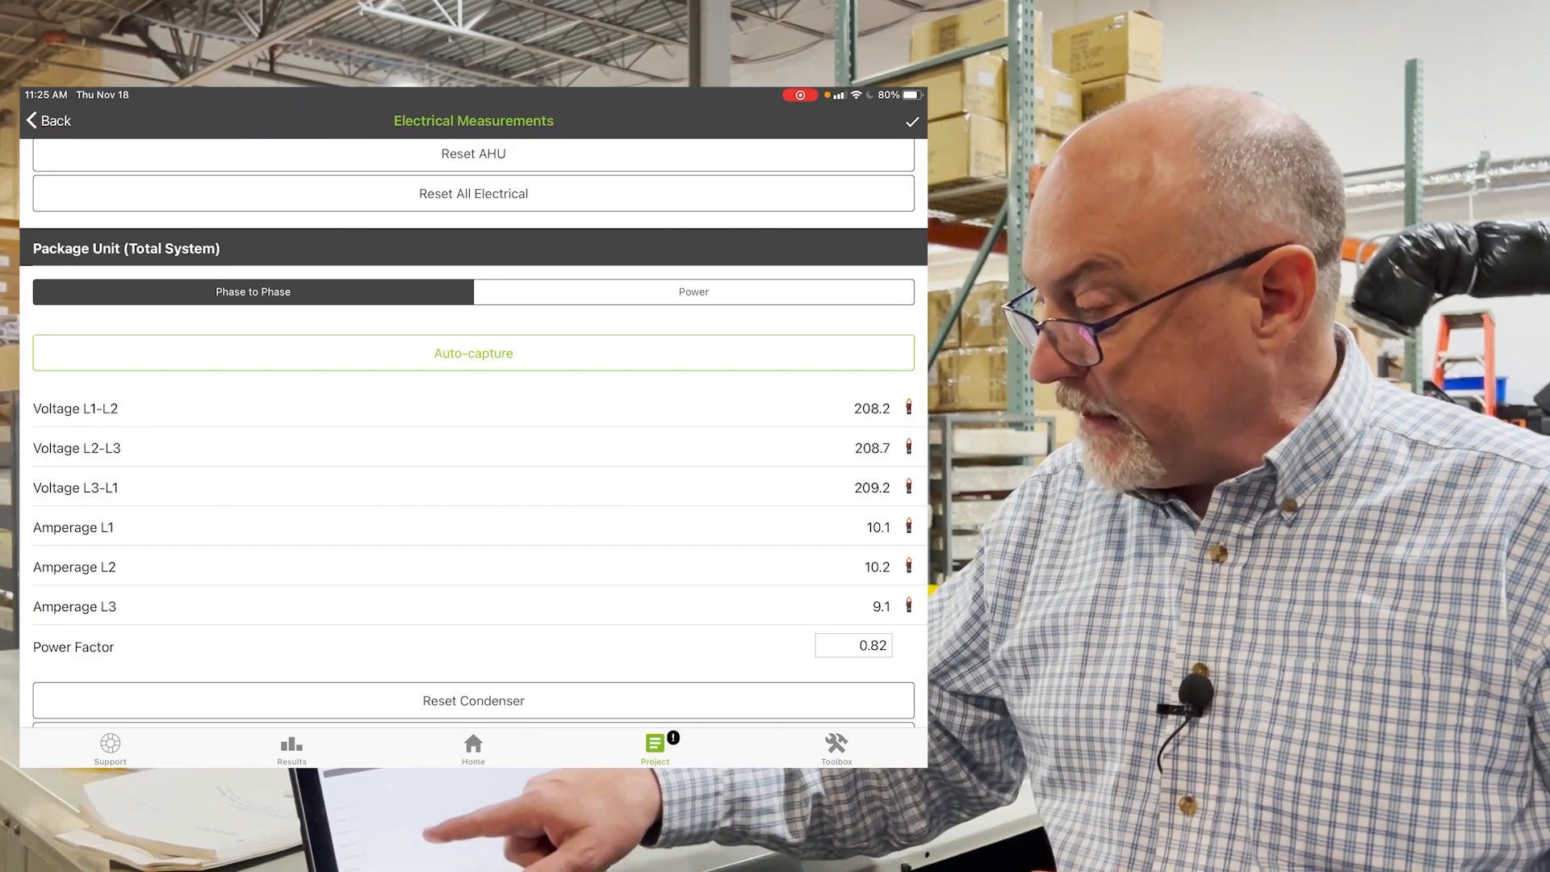
# Step: Leave the tune-up checklist and choose Exit & Sync to Cloud for the project
pyautogui.click(48, 119)
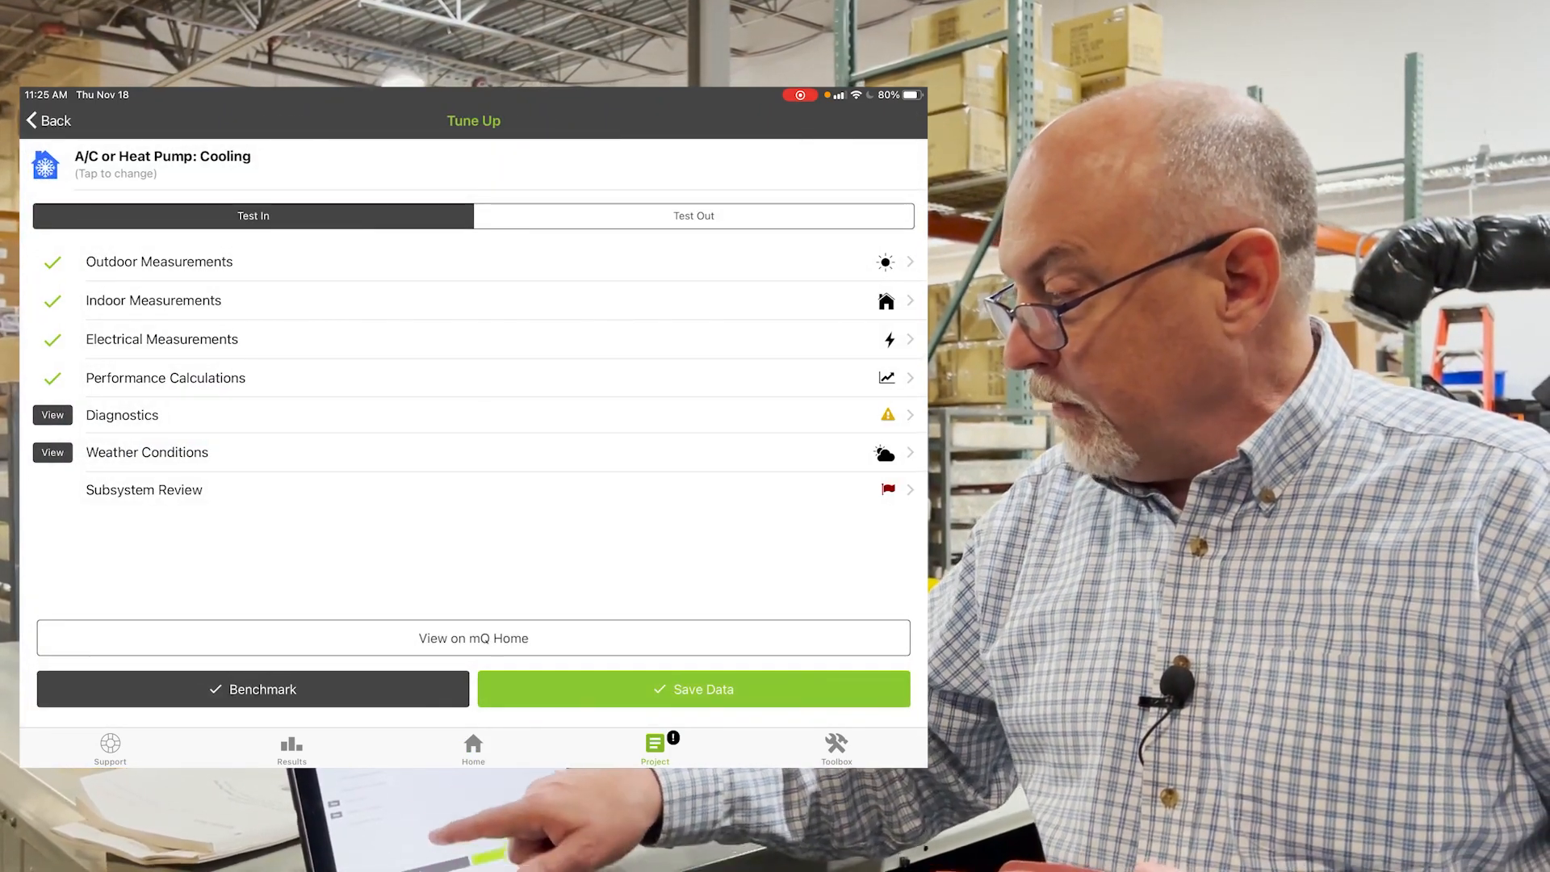
pyautogui.click(47, 120)
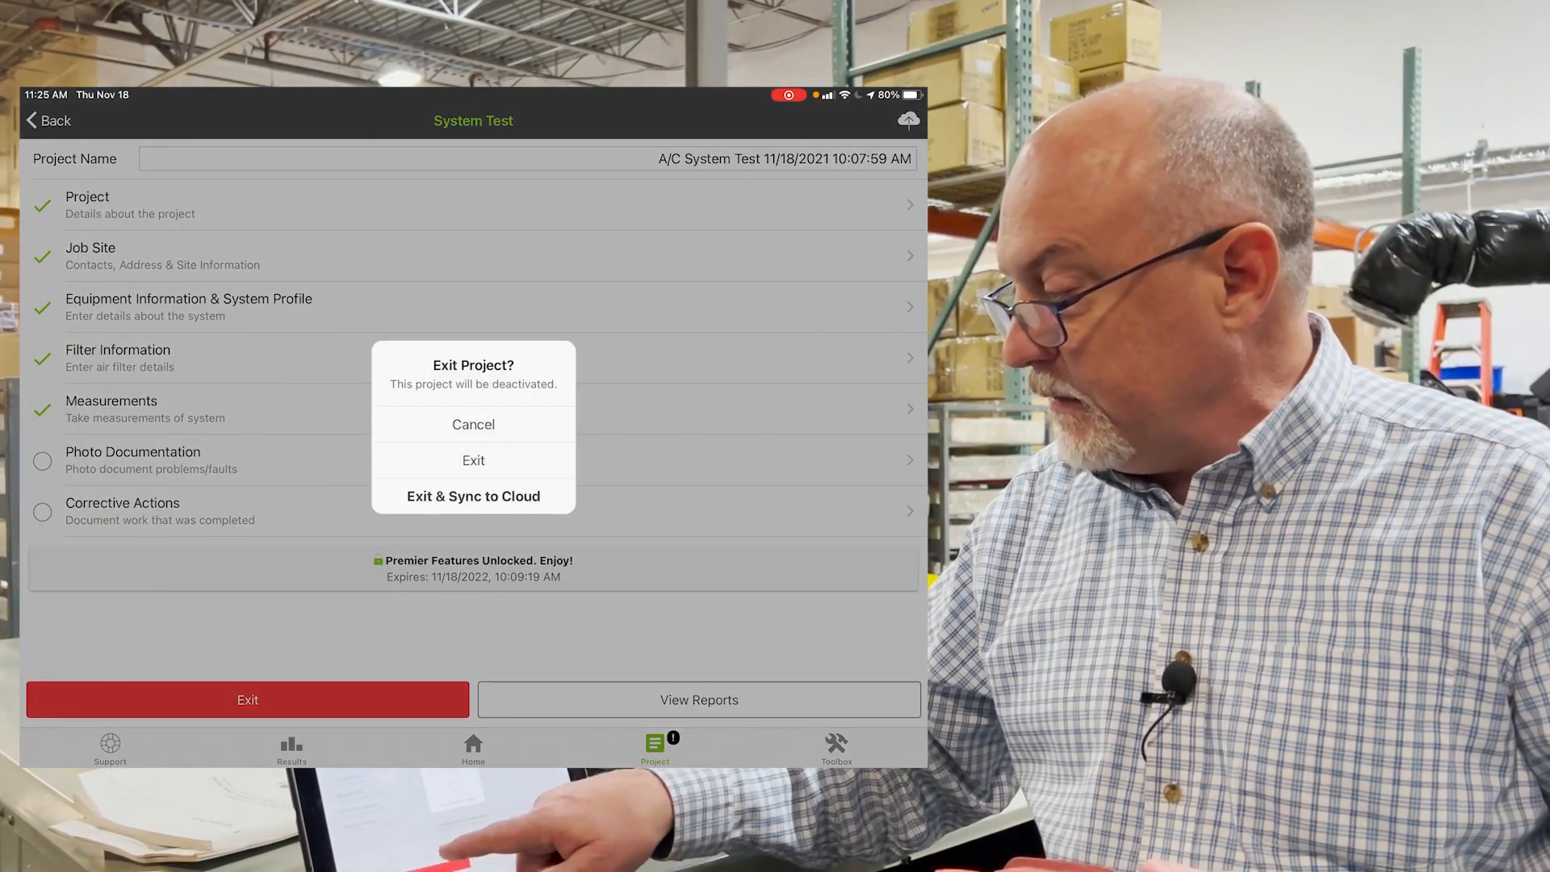
pyautogui.click(472, 495)
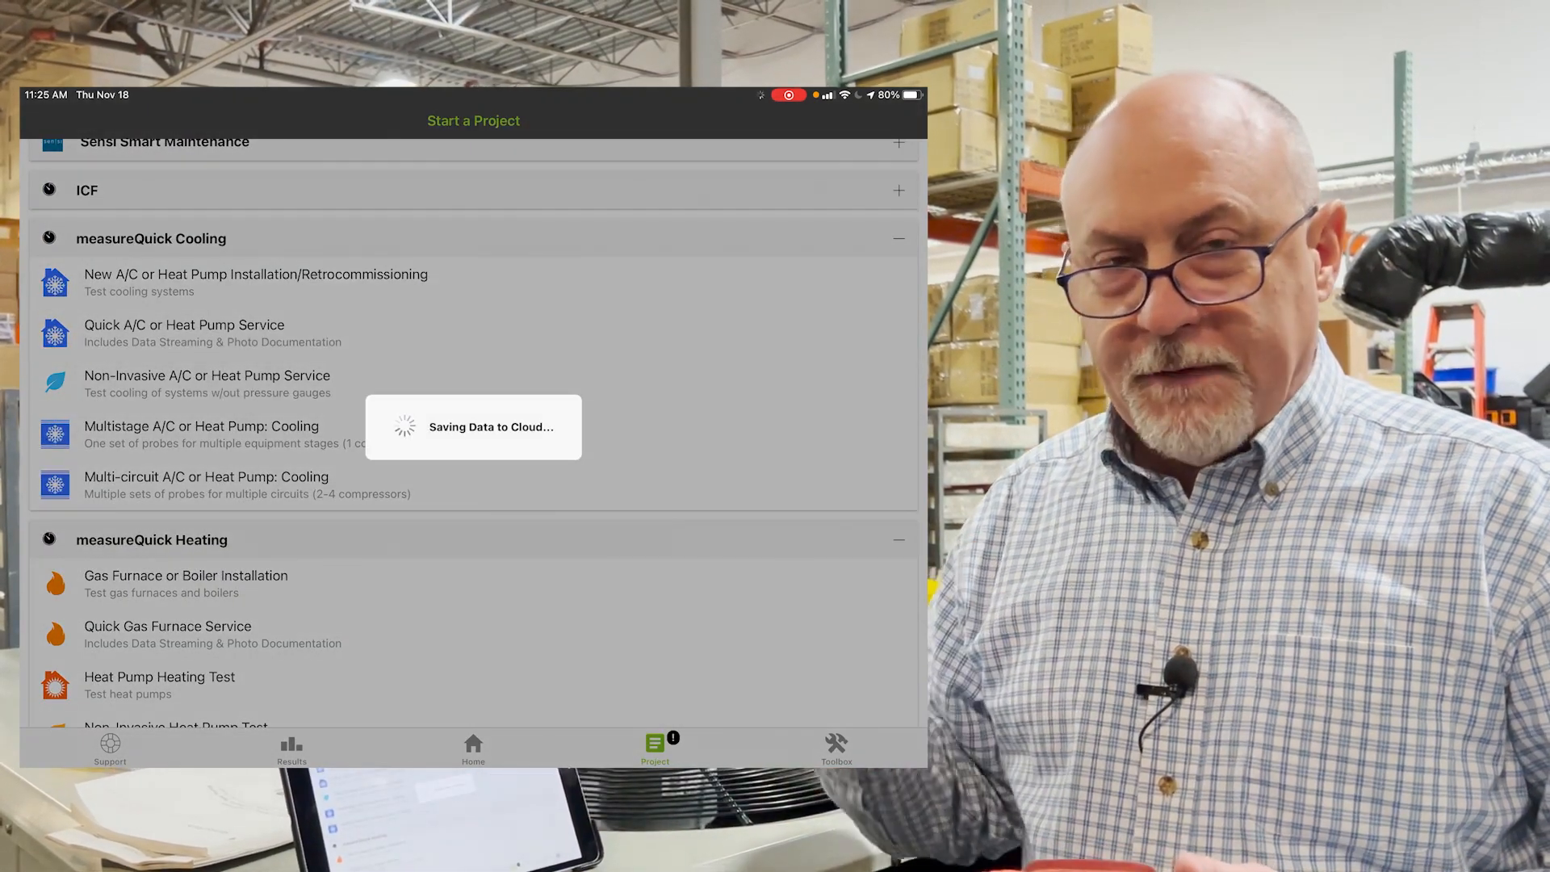